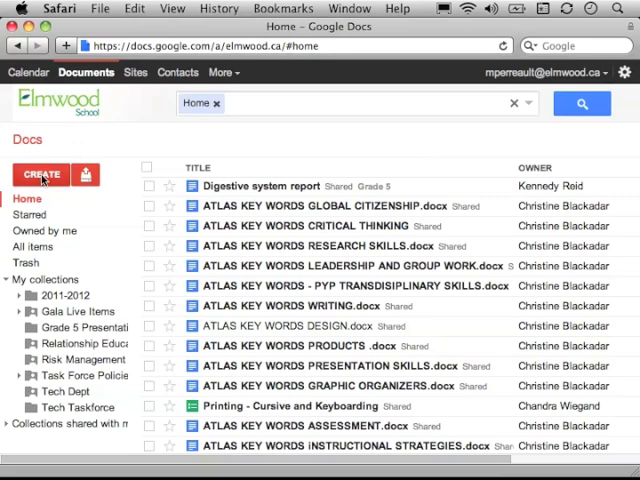
Step: Create a new blank form from the Create menu
{"action": "left_click", "coordinate": [40, 174]}
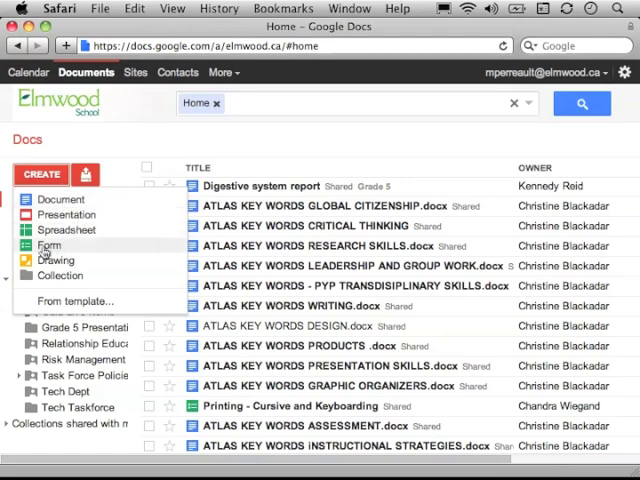
{"action": "left_click", "coordinate": [48, 245]}
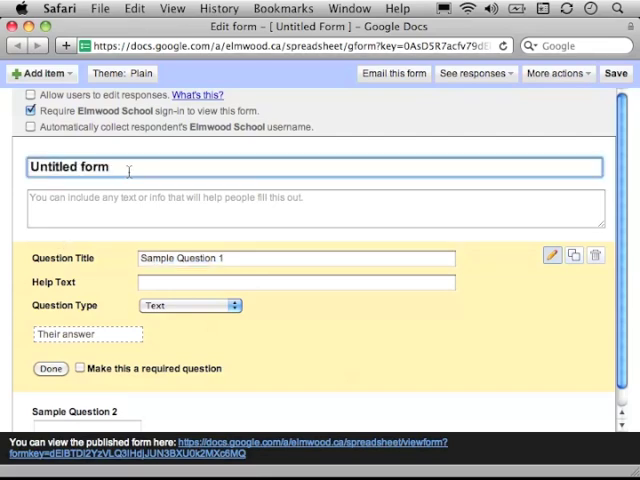
Step: Replace 'Untitled form' with 'Bicycle Transportation Survey' and fix the misspelled word
{"action": "double_click", "coordinate": [66, 167]}
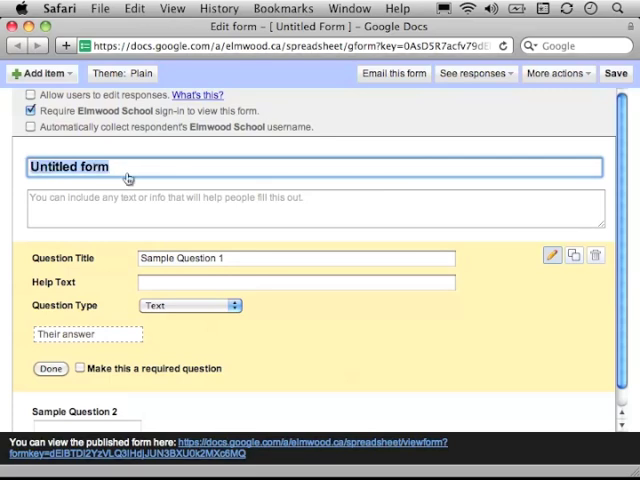
{"action": "mouse_move", "coordinate": [128, 178]}
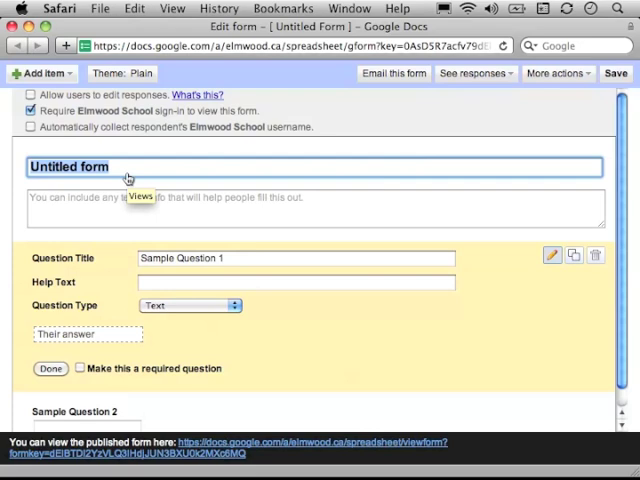
{"action": "type", "text": "Ho"}
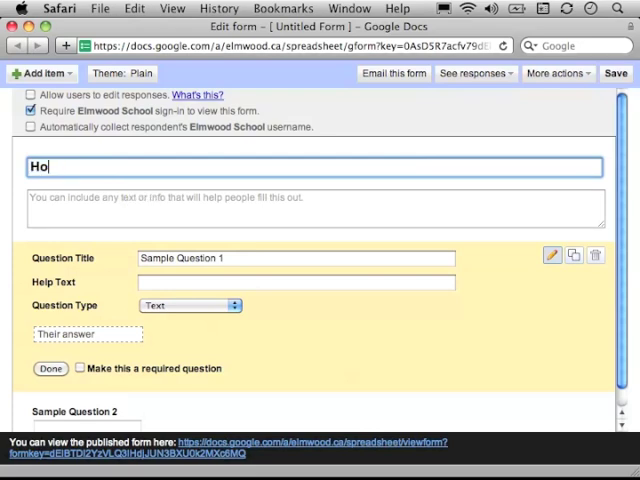
{"action": "key", "text": "Backspace"}
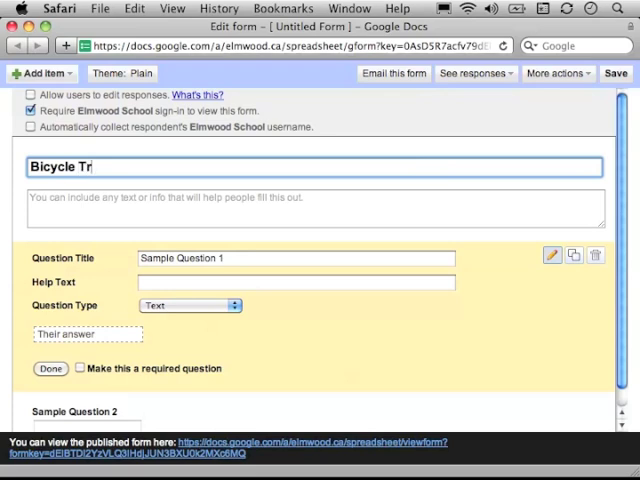
{"action": "type", "text": "anspor"}
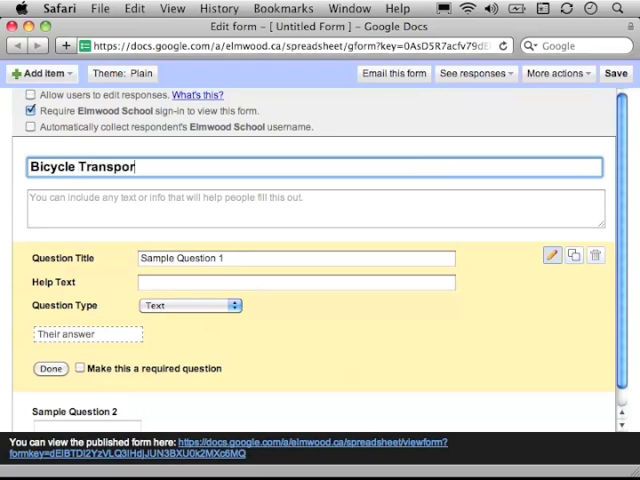
{"action": "type", "text": "tation Surv"}
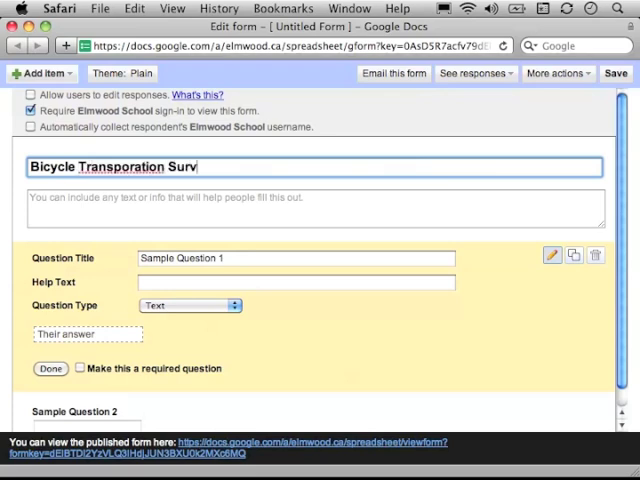
{"action": "right_click", "coordinate": [115, 167]}
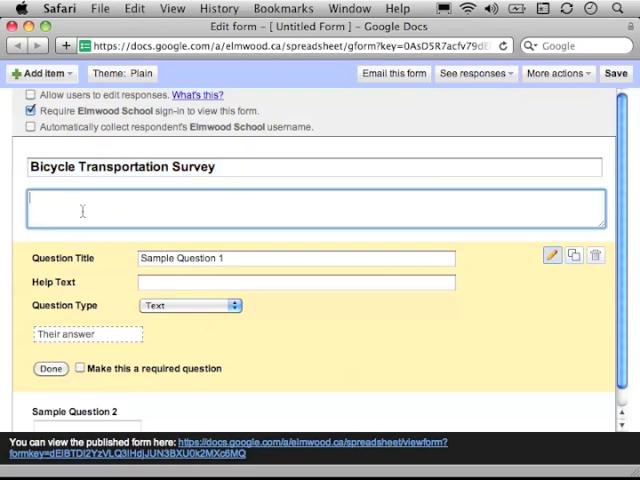
Step: Enter the description 'I am collecting information about who rides bikes.'
{"action": "type", "text": "I am collecting"}
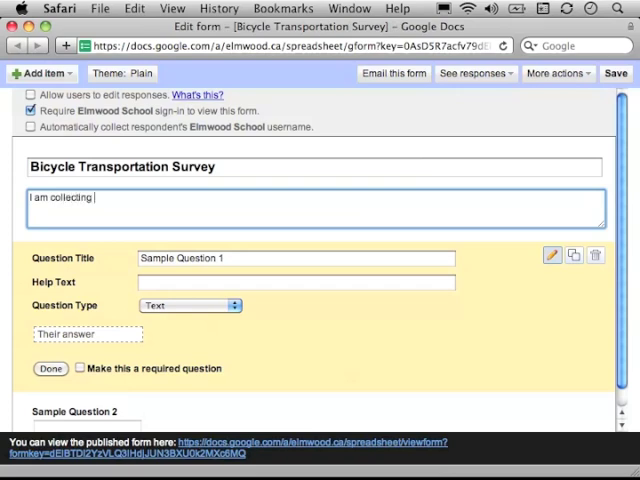
{"action": "type", "text": "infor"}
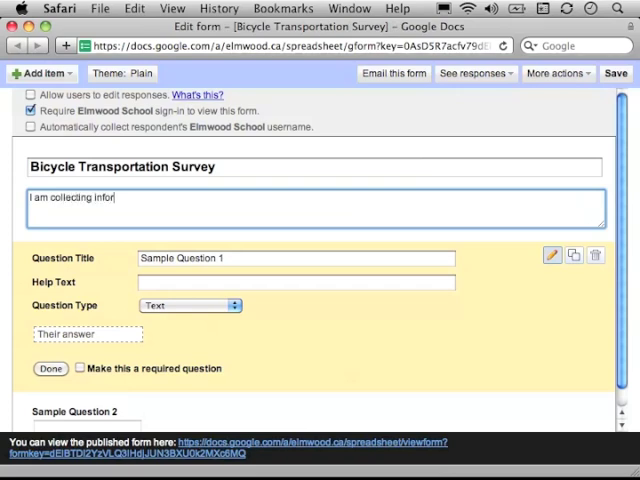
{"action": "type", "text": "mation about"}
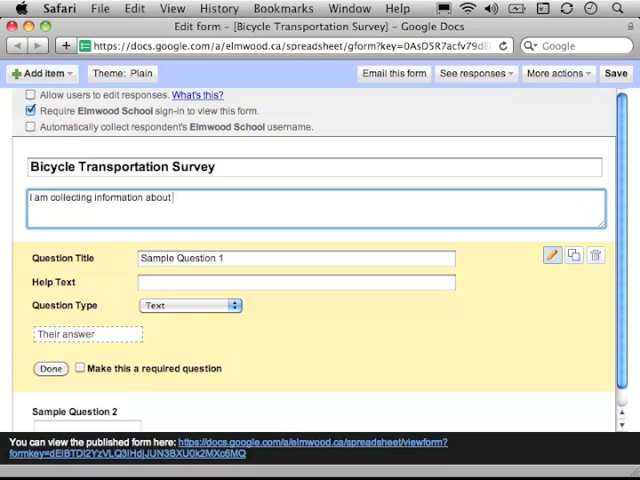
{"action": "type", "text": "who r"}
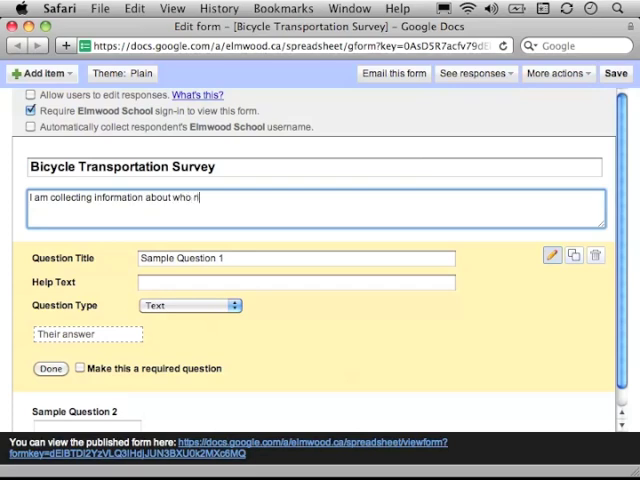
{"action": "type", "text": "des bikes."}
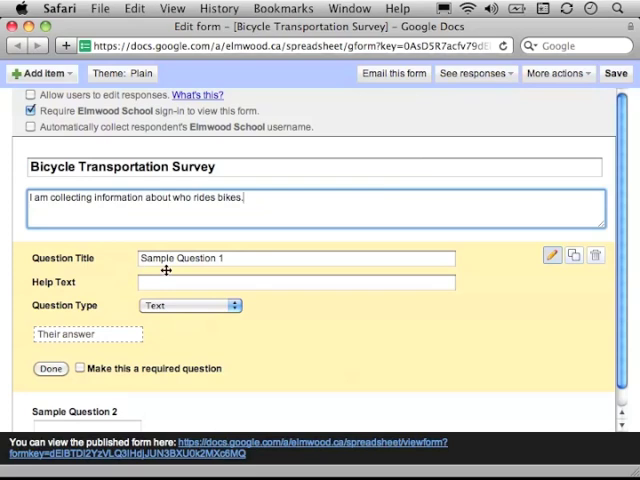
{"action": "mouse_move", "coordinate": [384, 260]}
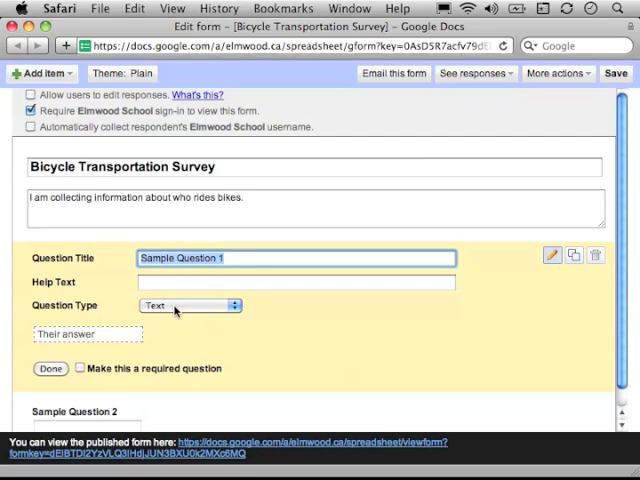
{"action": "left_click", "coordinate": [188, 306]}
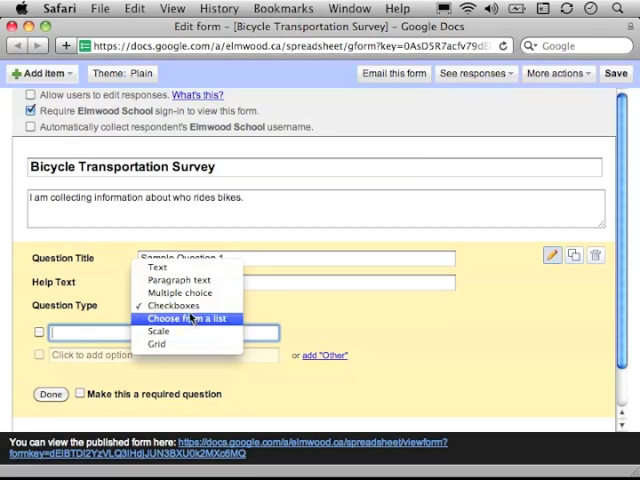
{"action": "left_click", "coordinate": [189, 318]}
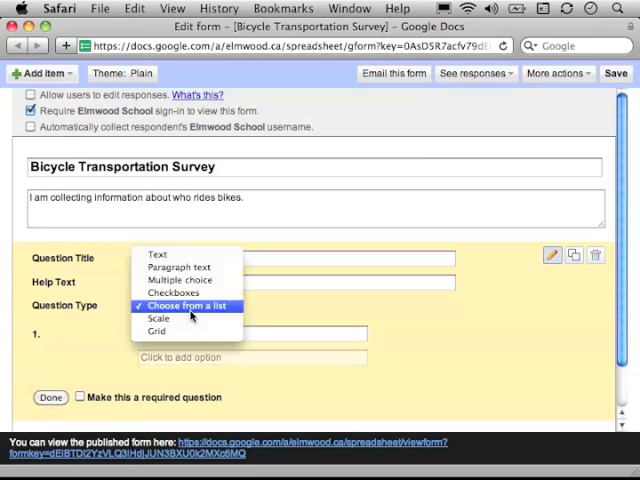
{"action": "left_click", "coordinate": [158, 318]}
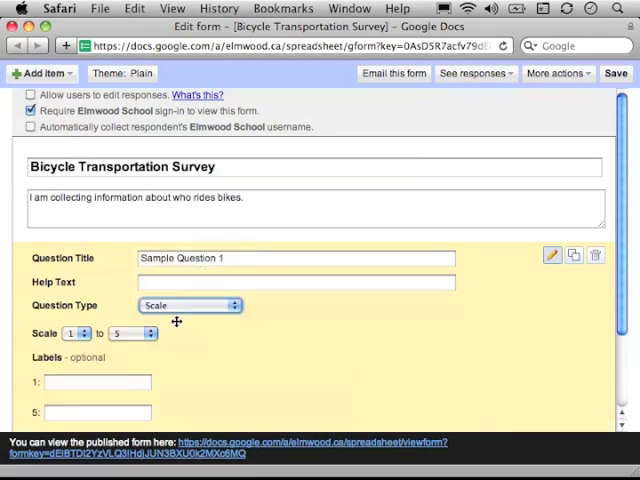
{"action": "left_click", "coordinate": [189, 305]}
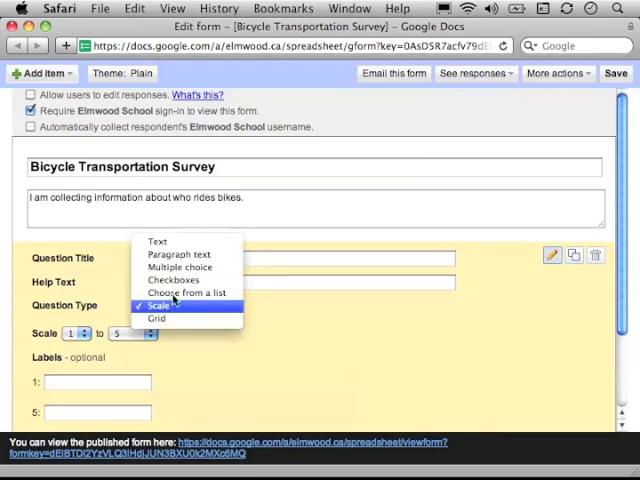
{"action": "mouse_move", "coordinate": [180, 267]}
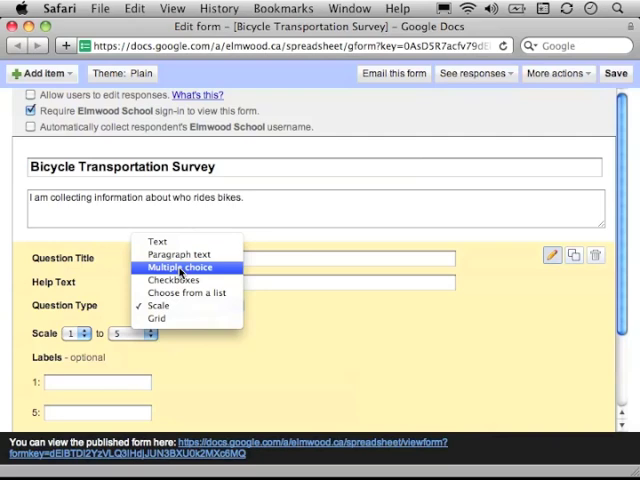
{"action": "mouse_move", "coordinate": [160, 242]}
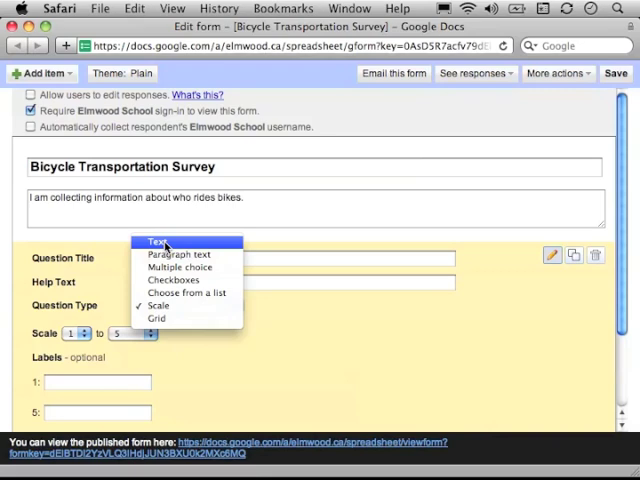
{"action": "left_click", "coordinate": [160, 242]}
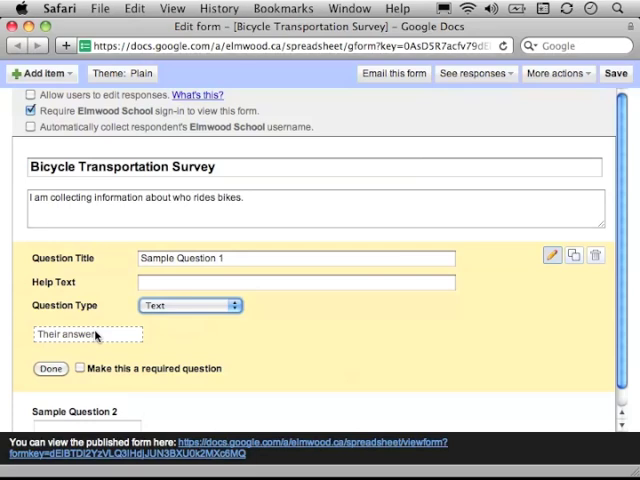
{"action": "left_click", "coordinate": [189, 305]}
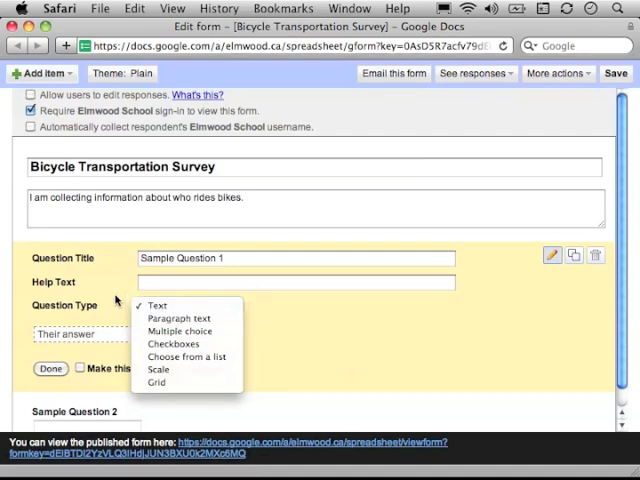
{"action": "left_click", "coordinate": [157, 305]}
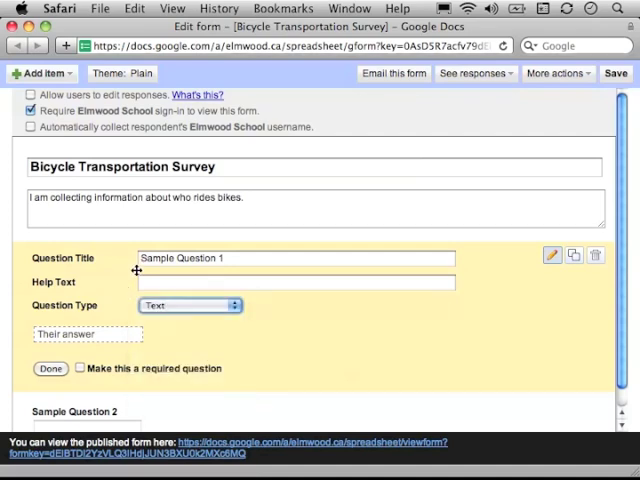
{"action": "left_click", "coordinate": [293, 258]}
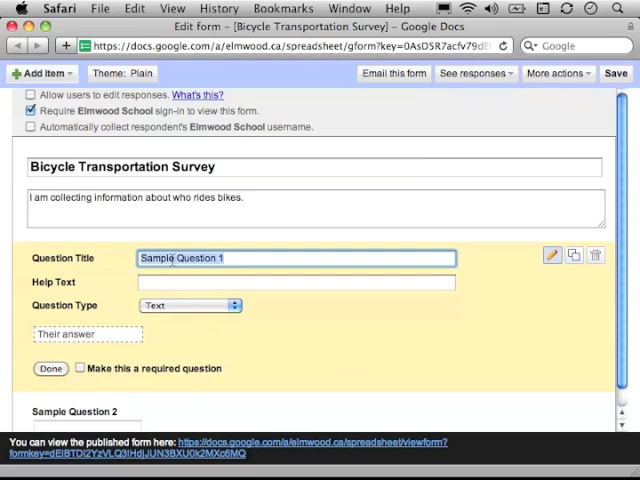
Step: Title the first sample question 'How often do you ride your bike?'
{"action": "type", "text": "How often do you"}
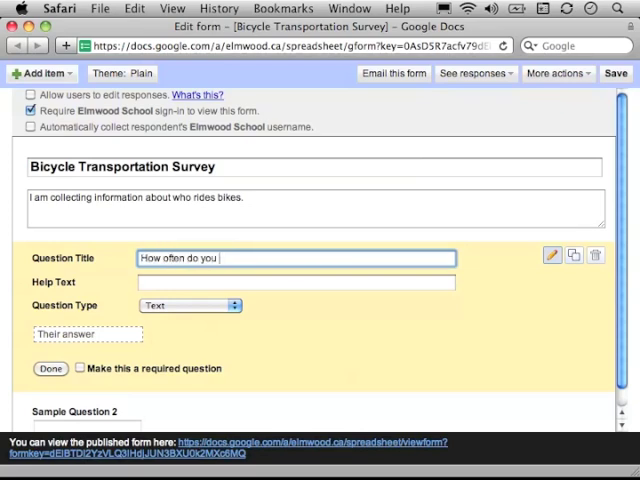
{"action": "type", "text": "ride your bike?"}
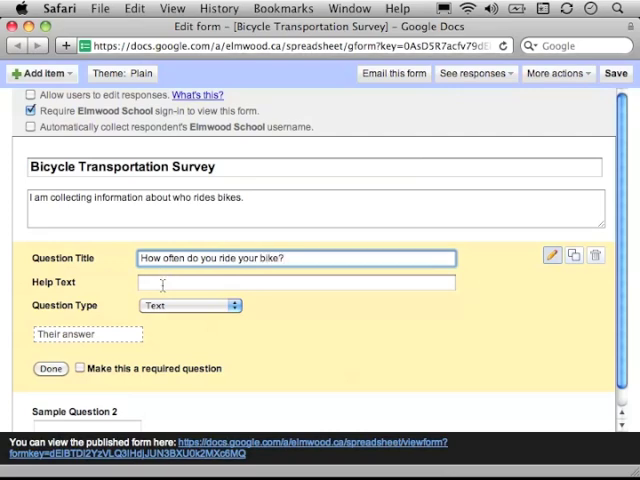
{"action": "left_click", "coordinate": [295, 282]}
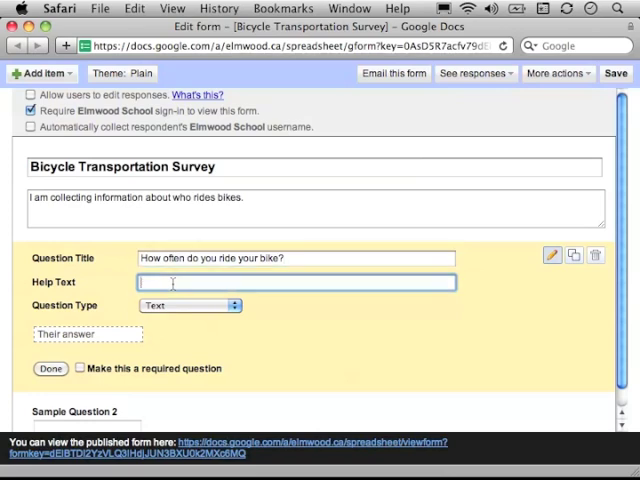
{"action": "left_click", "coordinate": [189, 305]}
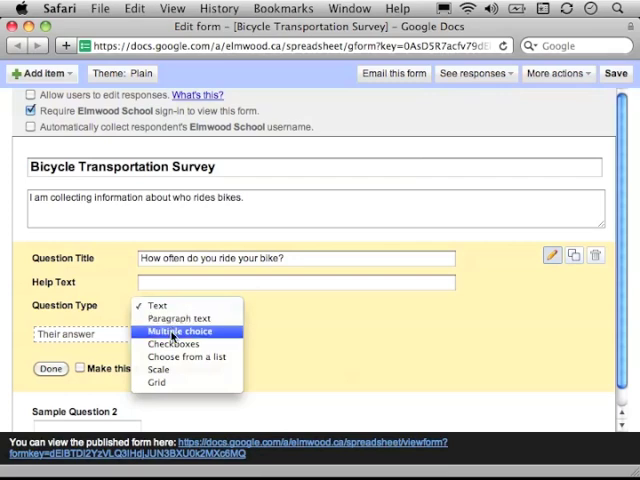
Step: Switch the question to Multiple choice and enter four options, 'once per month' through 'every day'
{"action": "left_click", "coordinate": [175, 331]}
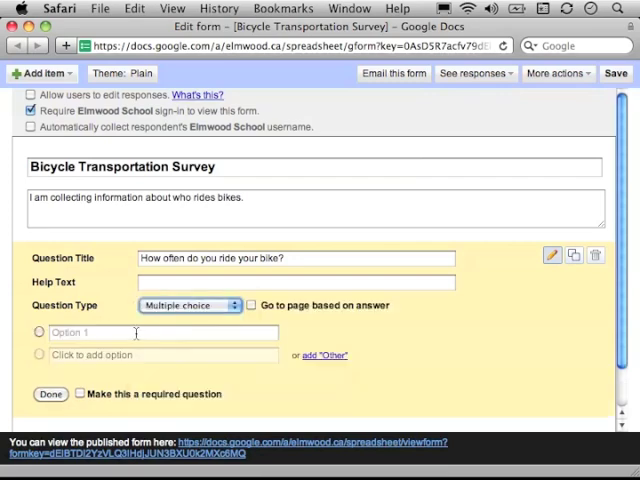
{"action": "left_click", "coordinate": [165, 332]}
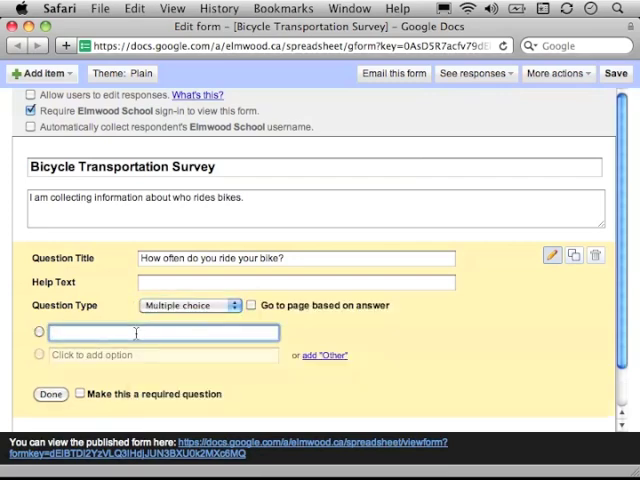
{"action": "type", "text": "once"}
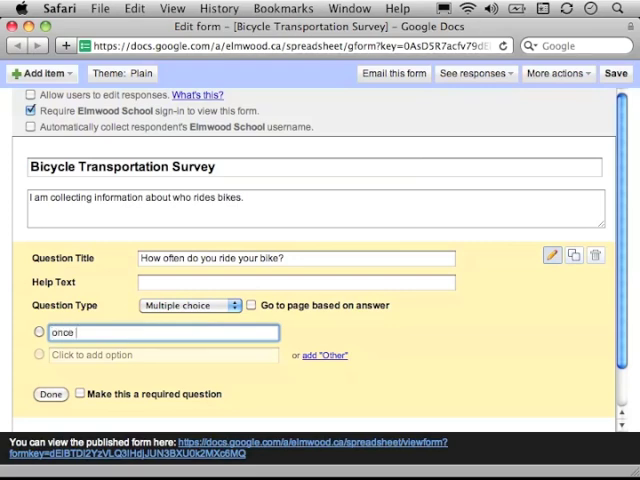
{"action": "type", "text": "per month"}
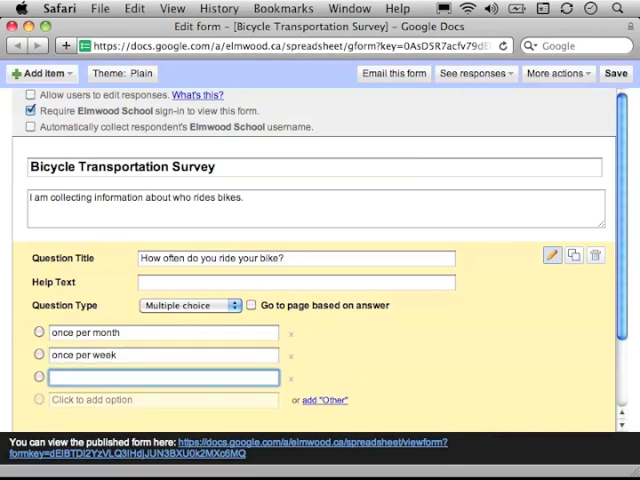
{"action": "type", "text": "more than once per"}
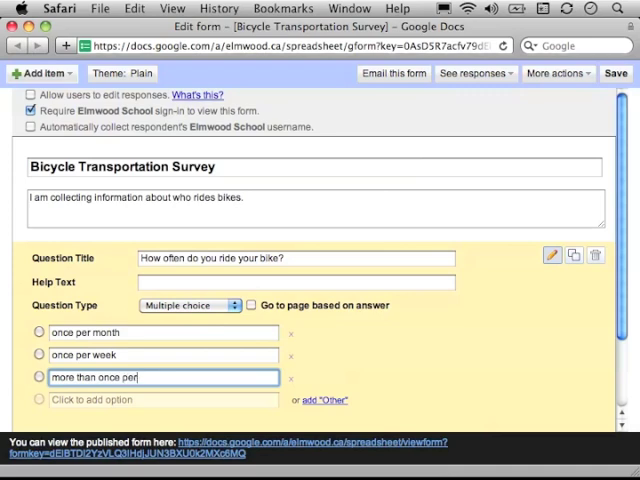
{"action": "type", "text": "week"}
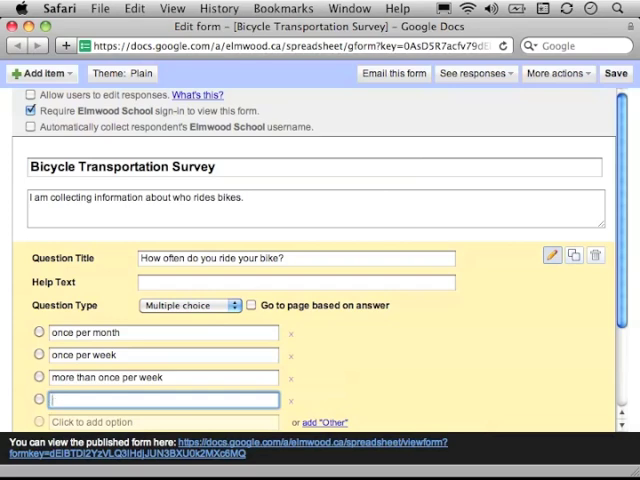
{"action": "type", "text": "every day"}
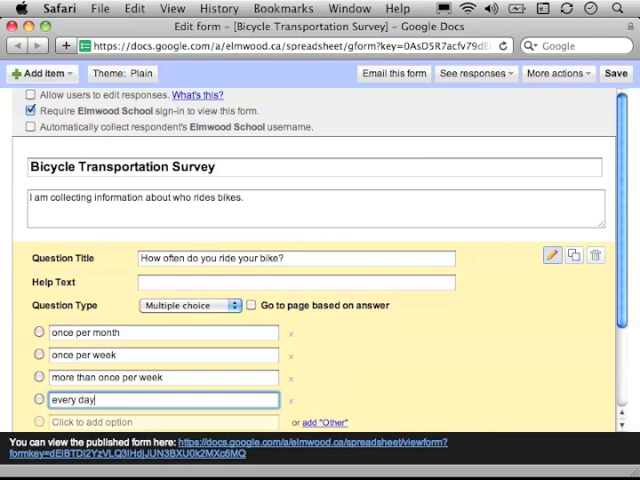
{"action": "scroll", "scroll_direction": "down", "scroll_amount": 3}
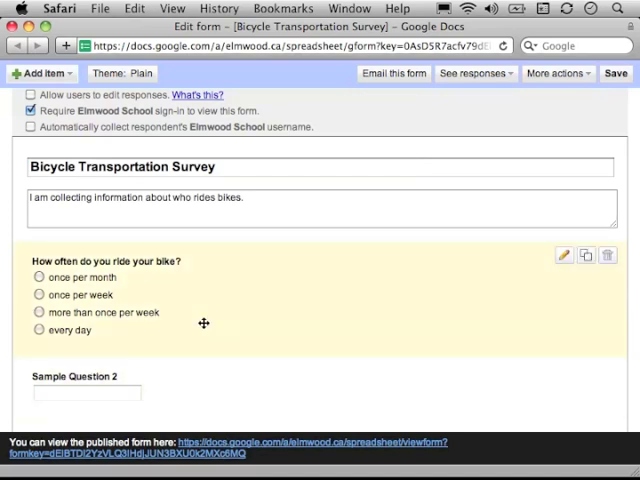
{"action": "mouse_move", "coordinate": [144, 289]}
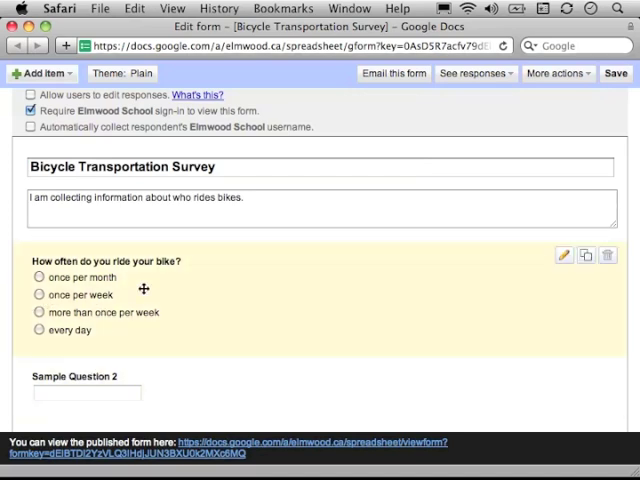
Step: Try two answer choices in the preview, then delete Sample Question 2
{"action": "left_click", "coordinate": [39, 277]}
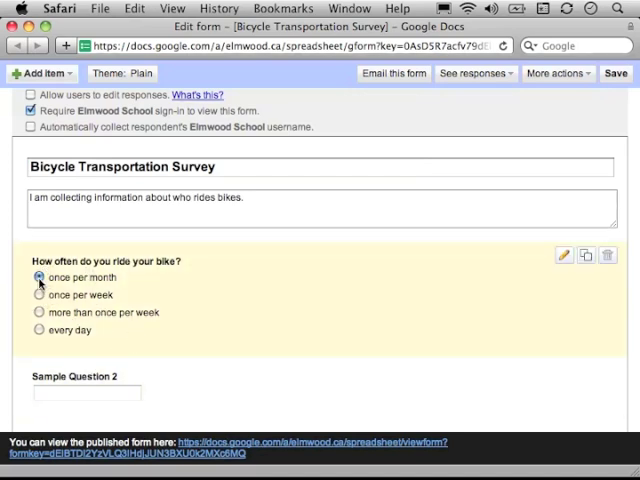
{"action": "left_click", "coordinate": [39, 312]}
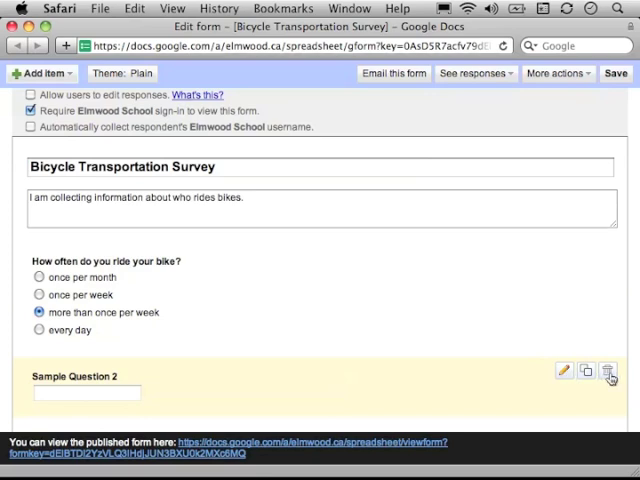
{"action": "left_click", "coordinate": [608, 371]}
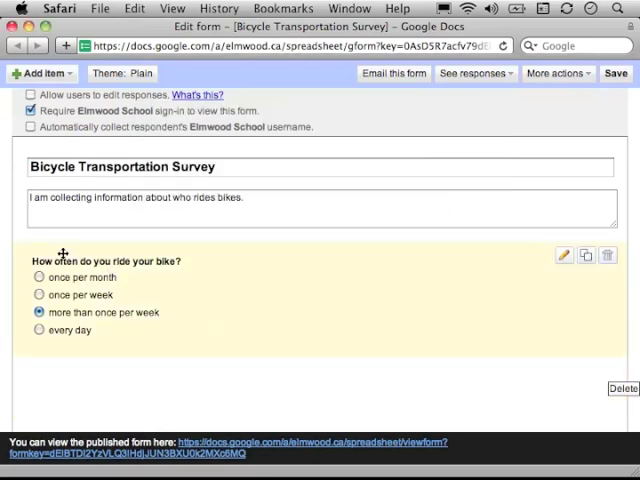
Step: Add a Scale question titled 'How much do you enjoy riding your bike?'
{"action": "left_click", "coordinate": [40, 73]}
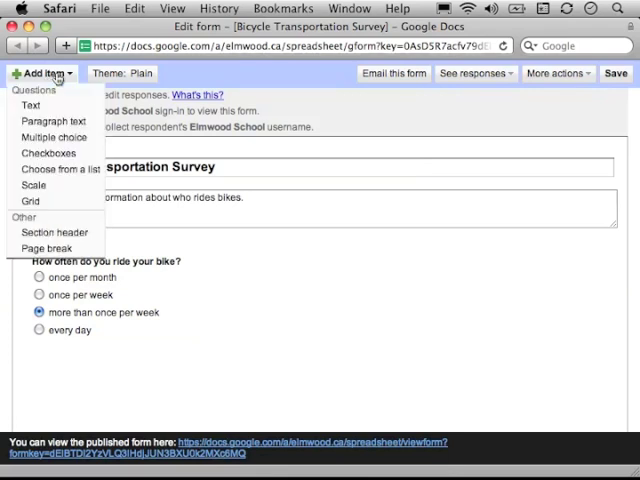
{"action": "mouse_move", "coordinate": [52, 137]}
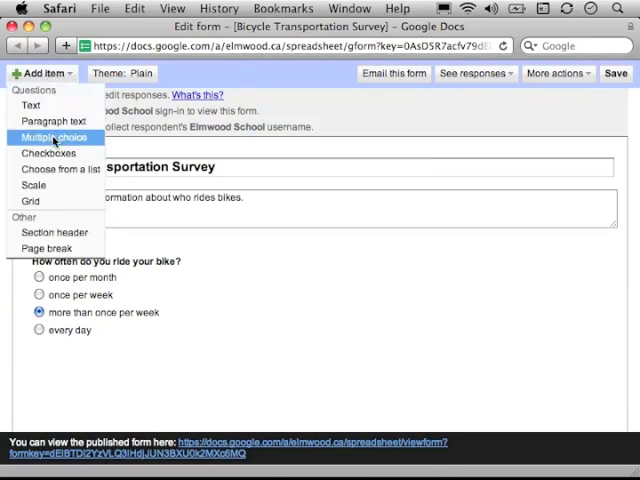
{"action": "mouse_move", "coordinate": [33, 185]}
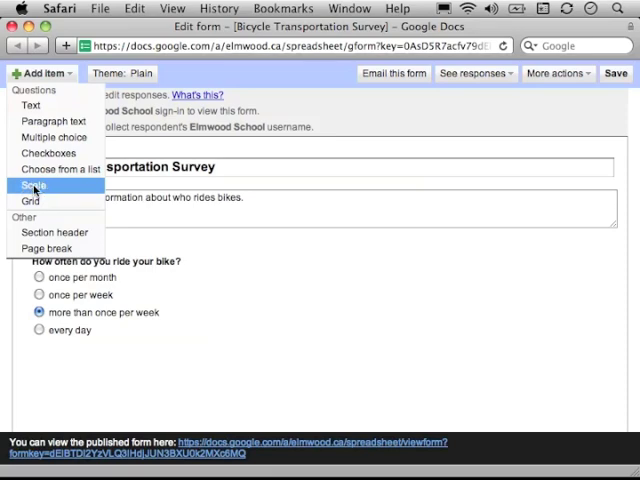
{"action": "left_click", "coordinate": [33, 184]}
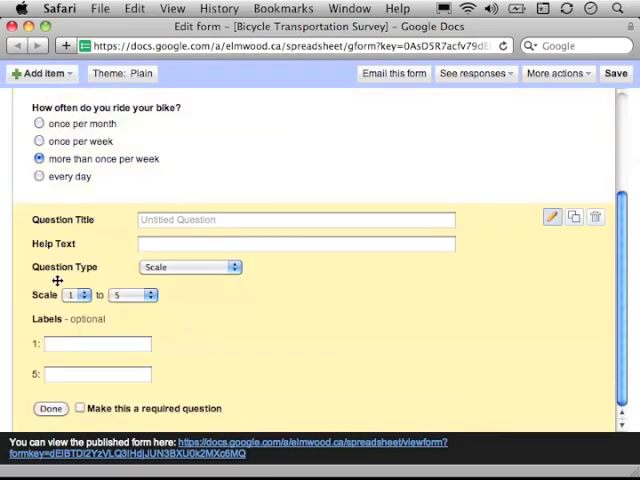
{"action": "left_click", "coordinate": [295, 219]}
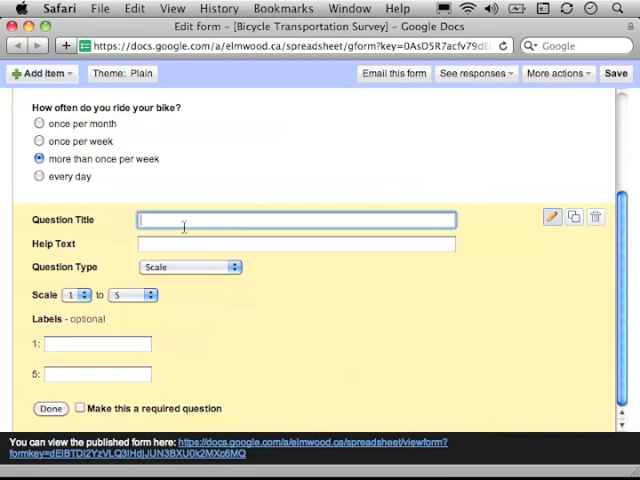
{"action": "type", "text": "How muh"}
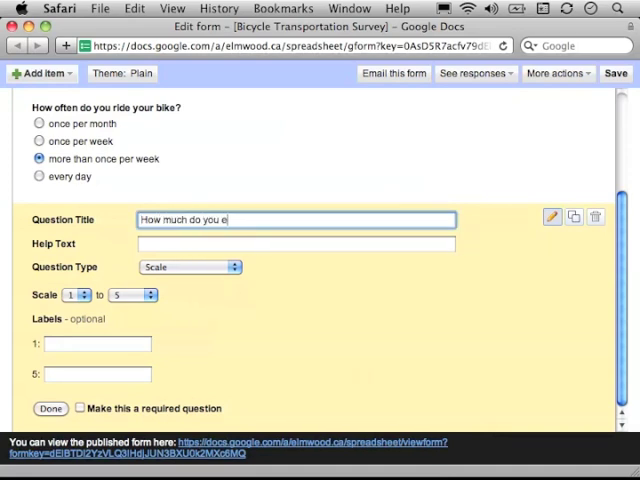
{"action": "type", "text": "njoy riding your"}
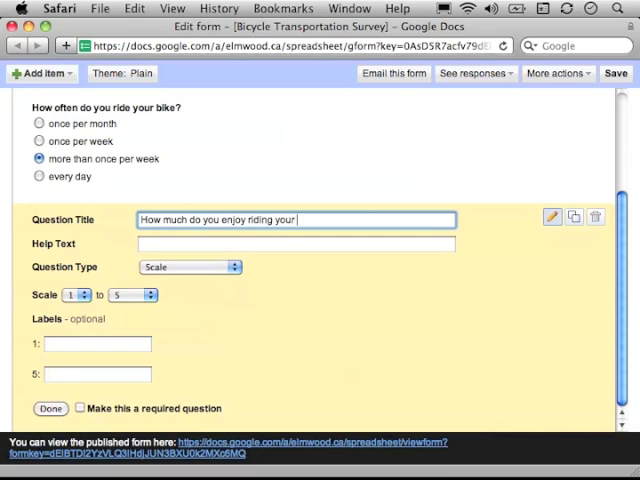
{"action": "type", "text": "bike?"}
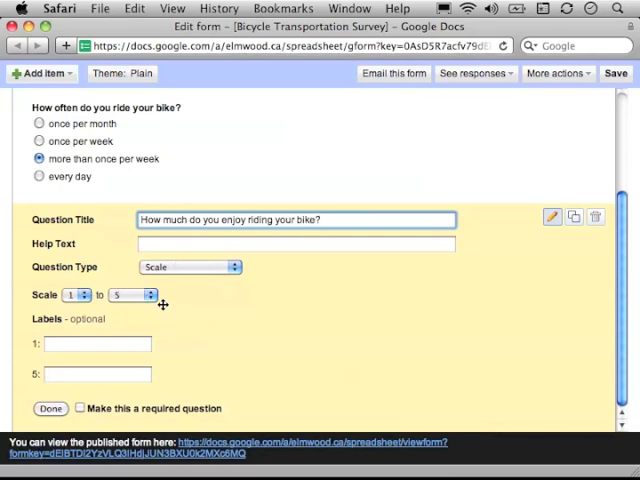
Step: Label the scale ends 'not very much' and 'very much' and make it required
{"action": "type", "text": "not ve"}
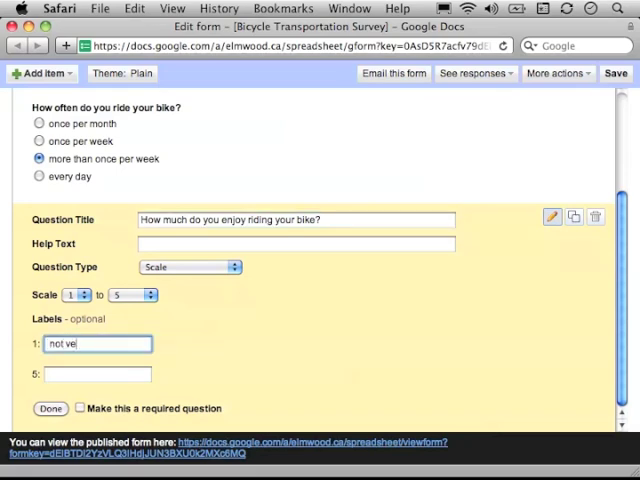
{"action": "left_click", "coordinate": [97, 373]}
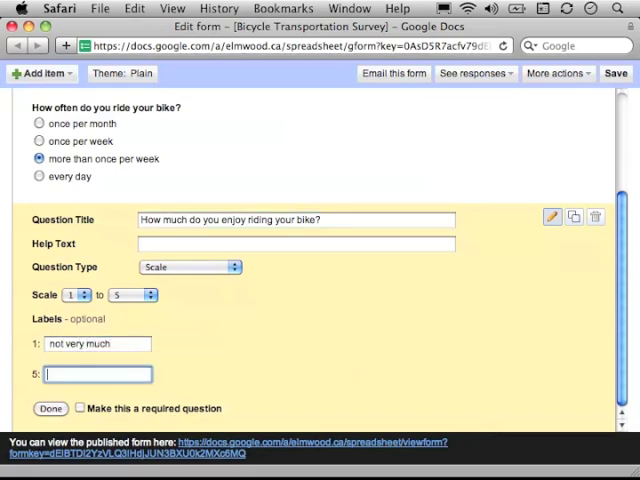
{"action": "type", "text": "very ve"}
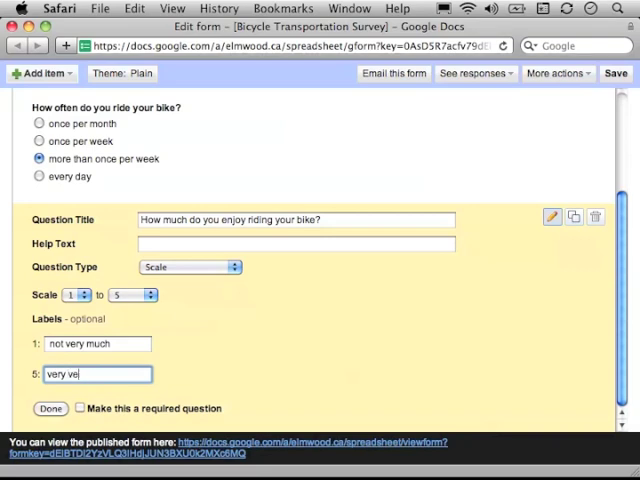
{"action": "type", "text": "much"}
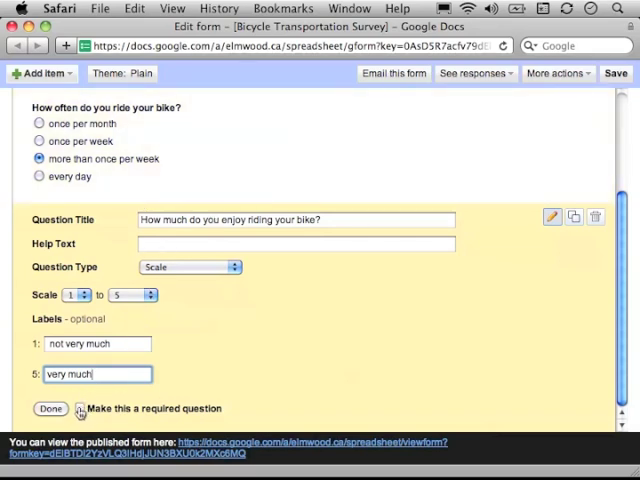
{"action": "left_click", "coordinate": [81, 408]}
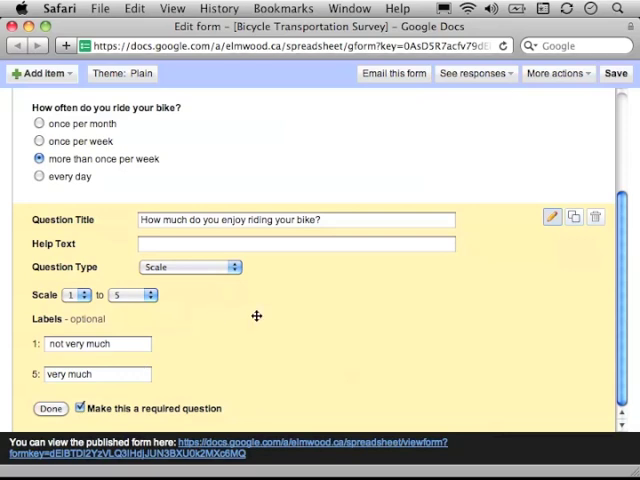
{"action": "mouse_move", "coordinate": [67, 392]}
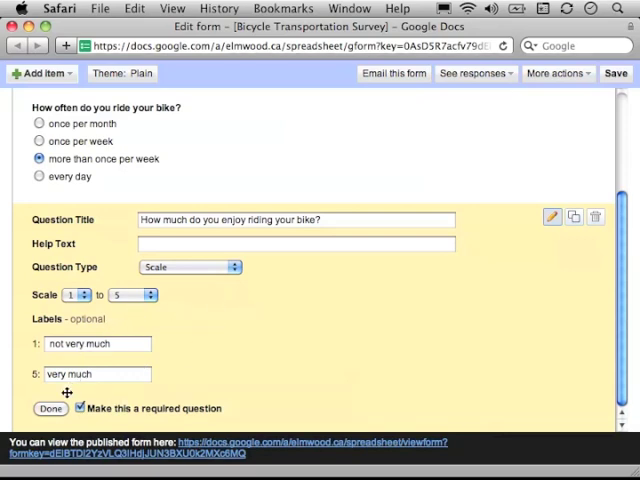
Step: Mark 'How often do you ride your bike?' as a required question
{"action": "left_click", "coordinate": [51, 408]}
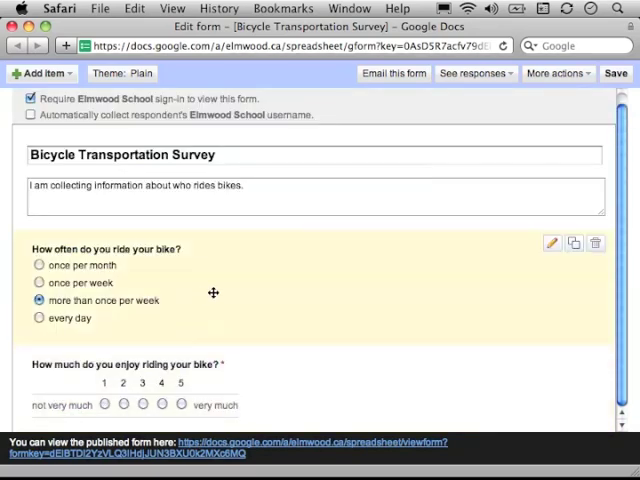
{"action": "mouse_move", "coordinate": [290, 263]}
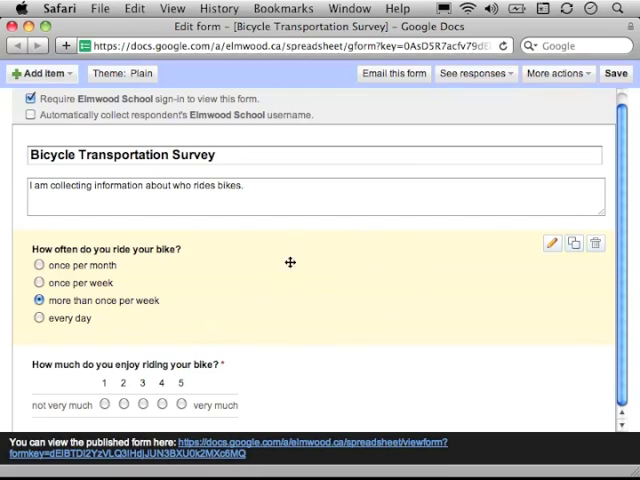
{"action": "mouse_move", "coordinate": [435, 272]}
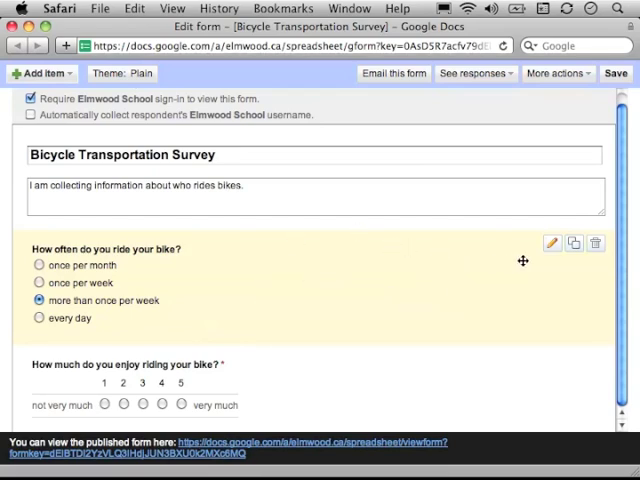
{"action": "mouse_move", "coordinate": [553, 243]}
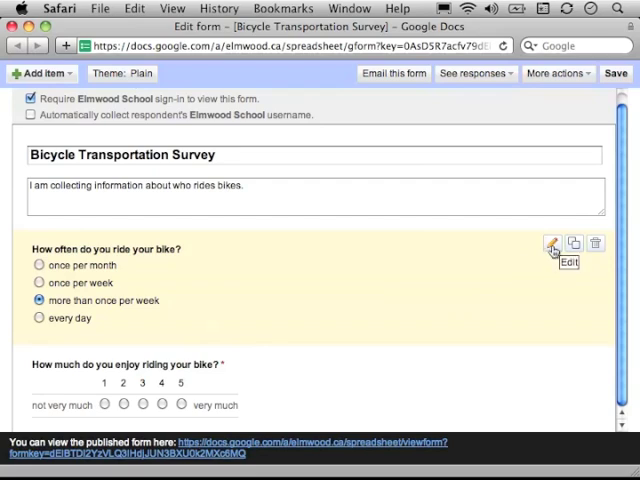
{"action": "left_click", "coordinate": [552, 243]}
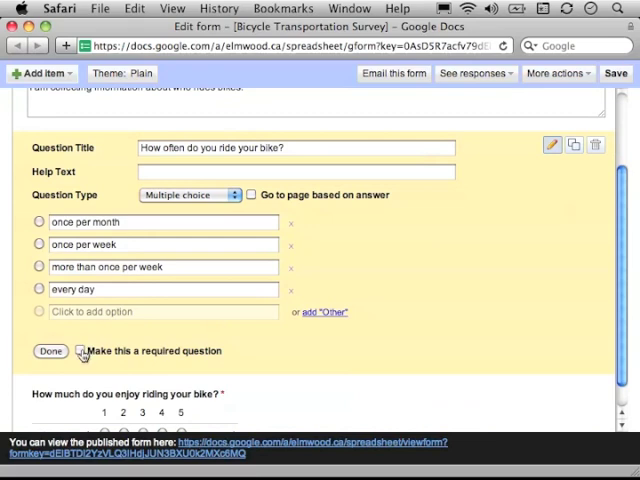
{"action": "left_click", "coordinate": [80, 350]}
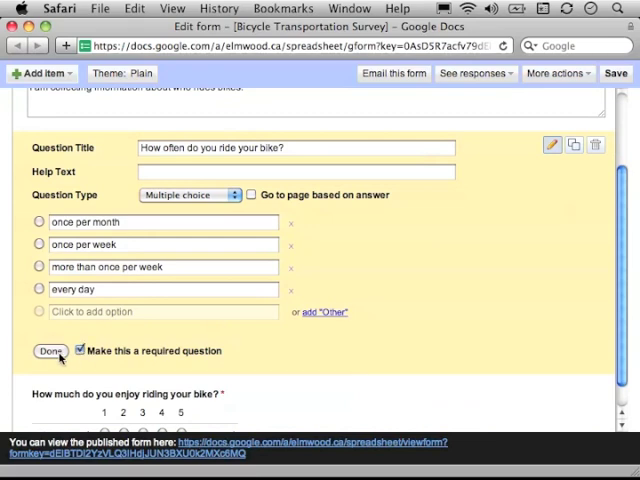
{"action": "left_click", "coordinate": [50, 351]}
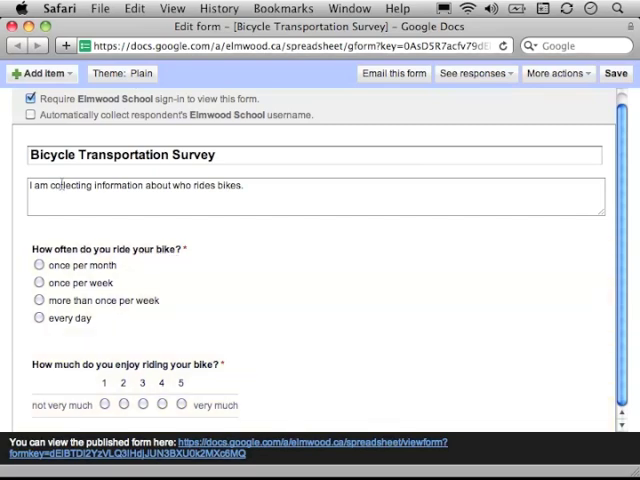
Step: Add a Choose from a list question titled 'How often do you ride your bike to school'
{"action": "left_click", "coordinate": [41, 73]}
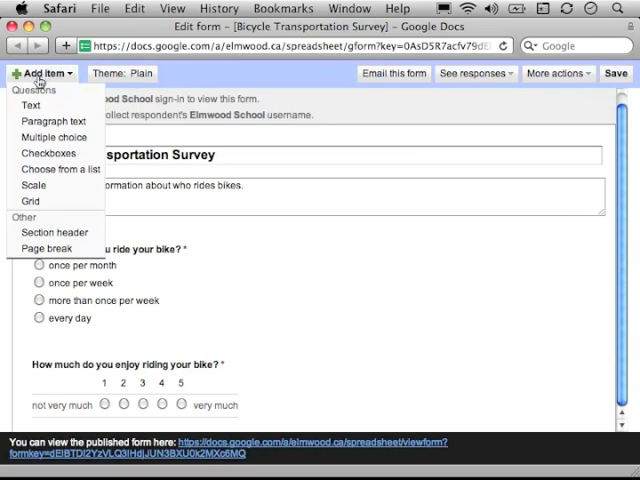
{"action": "mouse_move", "coordinate": [62, 169]}
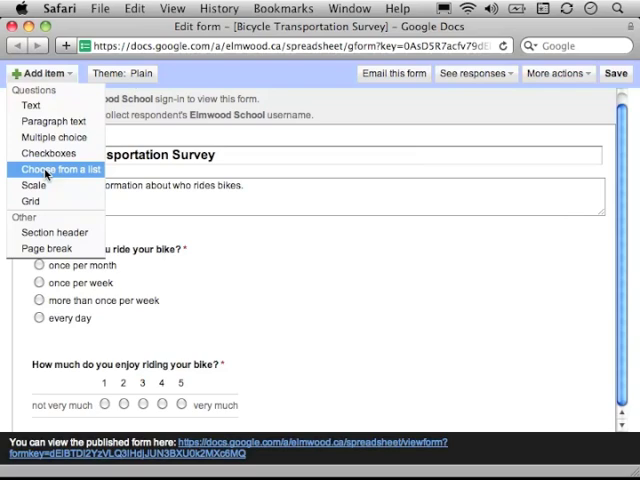
{"action": "left_click", "coordinate": [66, 169]}
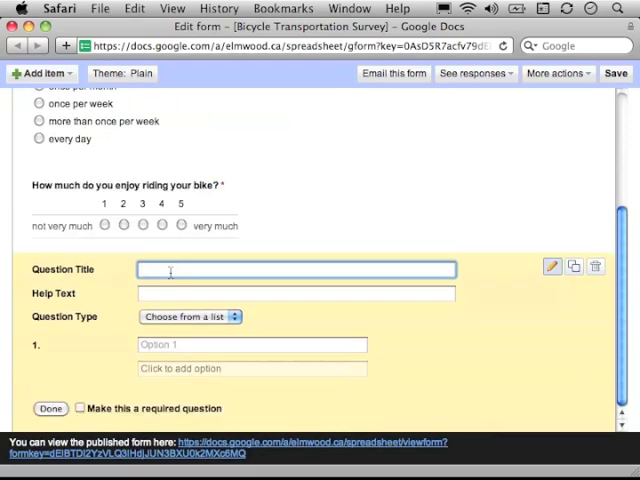
{"action": "type", "text": "How often do you ride your bike to sch"}
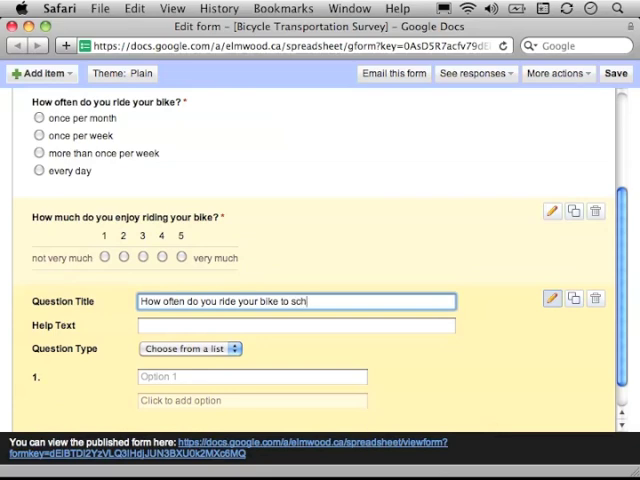
{"action": "left_click", "coordinate": [189, 348]}
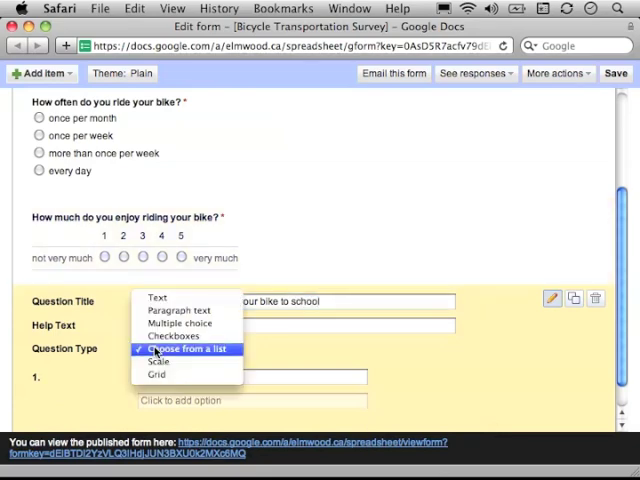
{"action": "left_click", "coordinate": [187, 349]}
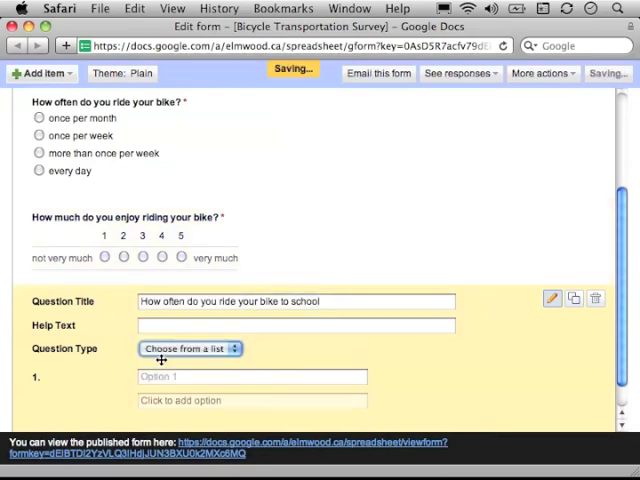
Step: Enter options every day, once per week, sometimes, and make the question required
{"action": "type", "text": "Every Day"}
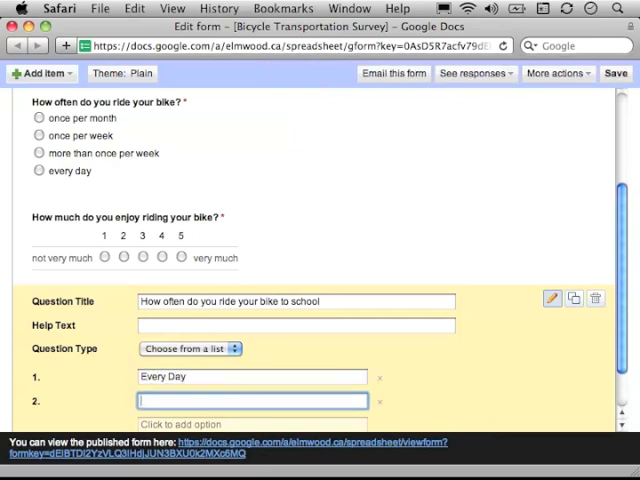
{"action": "type", "text": "Once per"}
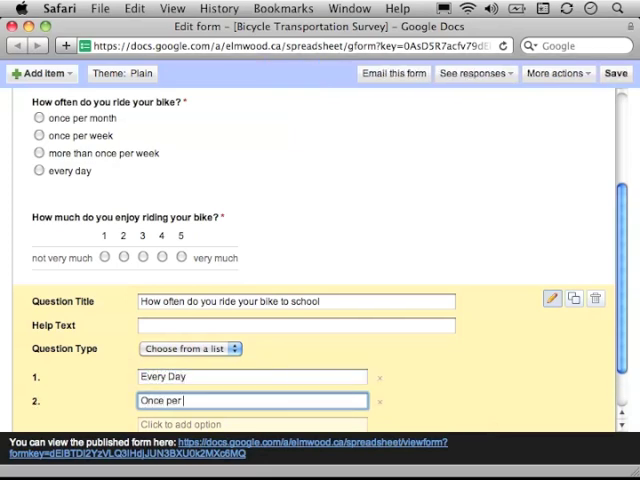
{"action": "type", "text": "week"}
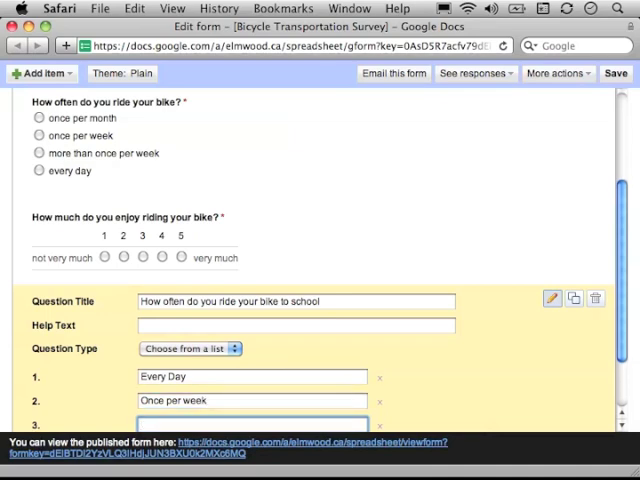
{"action": "type", "text": "sometimes"}
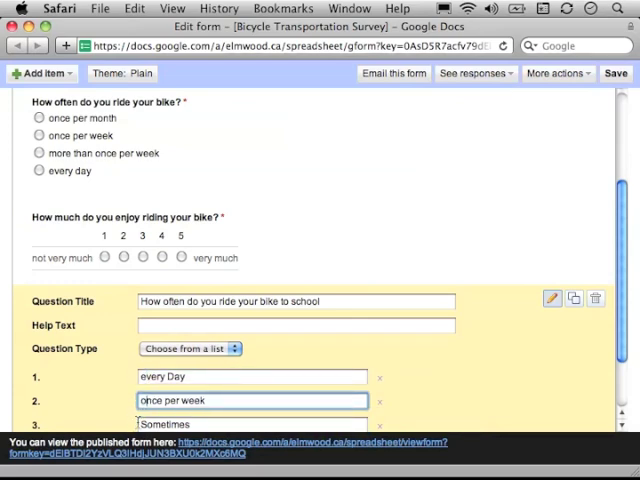
{"action": "scroll", "scroll_direction": "down", "scroll_amount": 3}
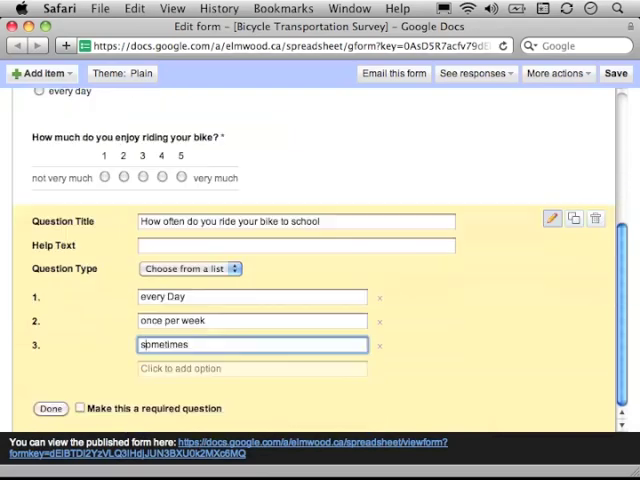
{"action": "left_click", "coordinate": [81, 408]}
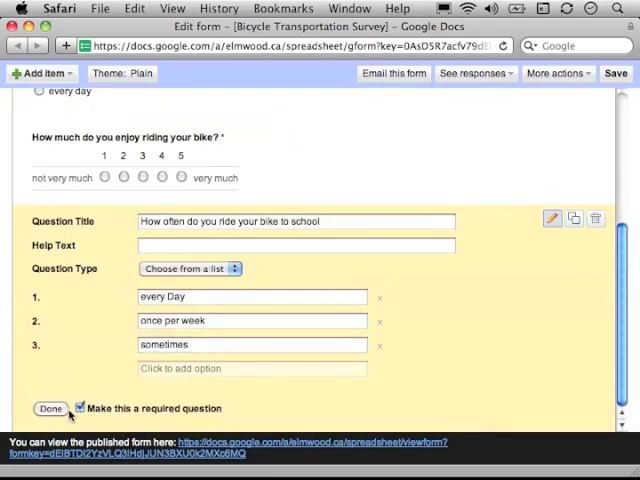
{"action": "left_click", "coordinate": [50, 408]}
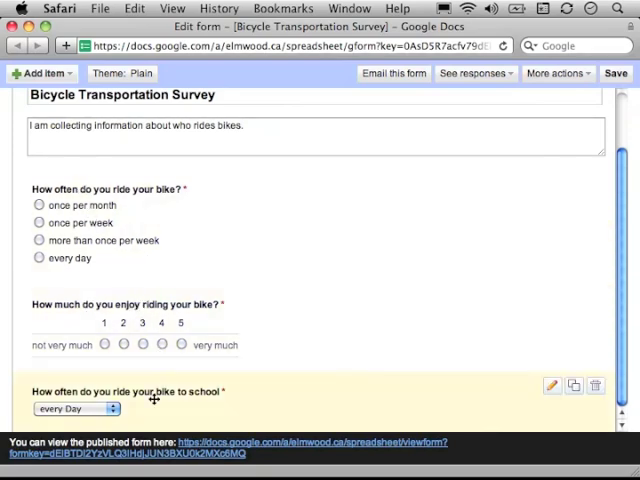
{"action": "mouse_move", "coordinate": [503, 391]}
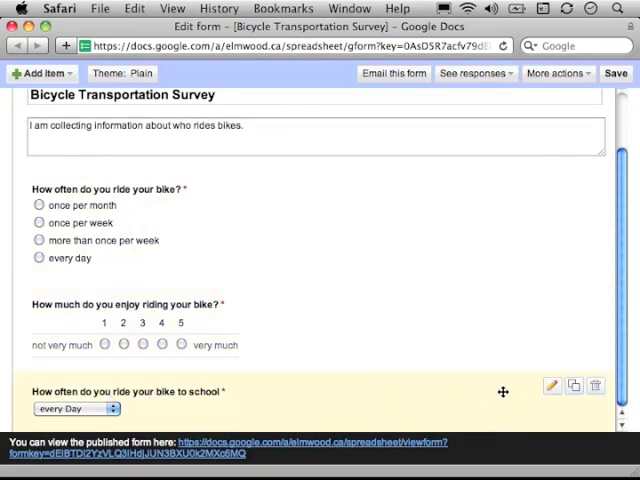
Step: Change the school question's first option to lowercase 'every day'
{"action": "left_click", "coordinate": [551, 386]}
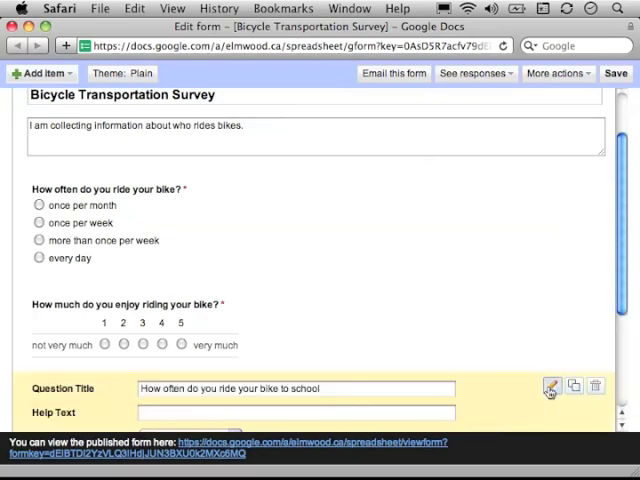
{"action": "left_click", "coordinate": [550, 386]}
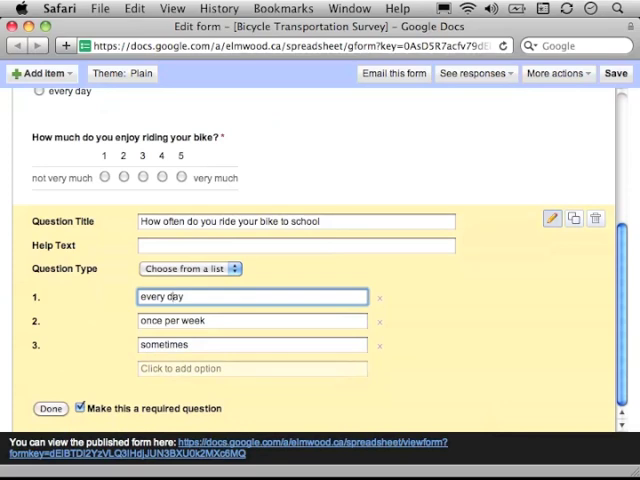
{"action": "left_click", "coordinate": [50, 408]}
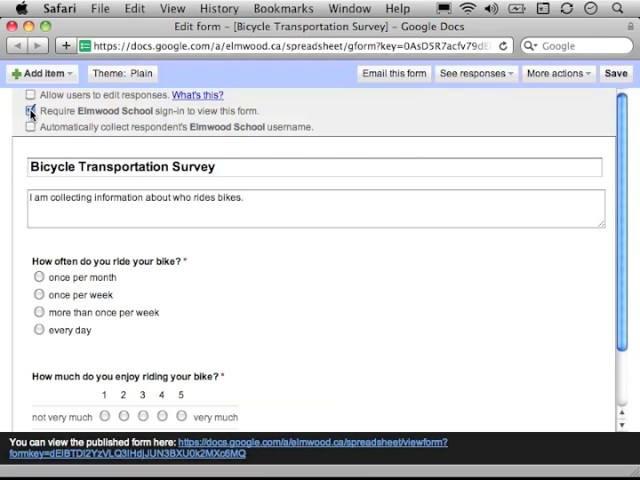
Step: Drop the Elmwood School sign-in requirement and confirm letting outside users open the form
{"action": "left_click", "coordinate": [31, 111]}
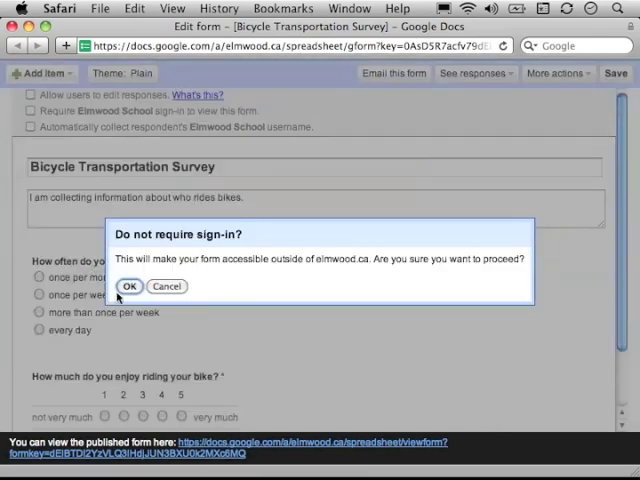
{"action": "left_click", "coordinate": [130, 286]}
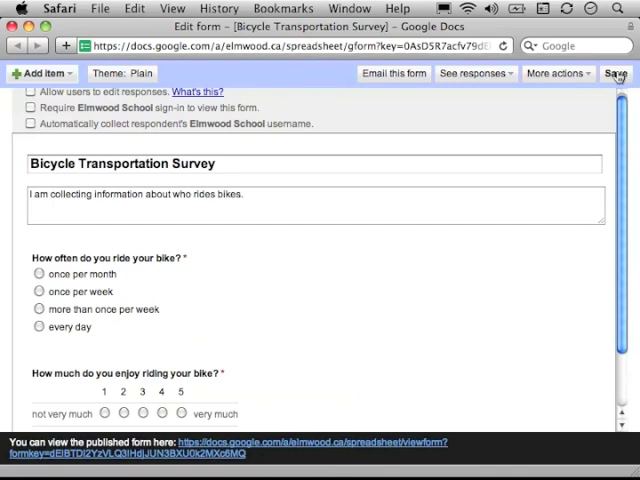
{"action": "left_click", "coordinate": [614, 73]}
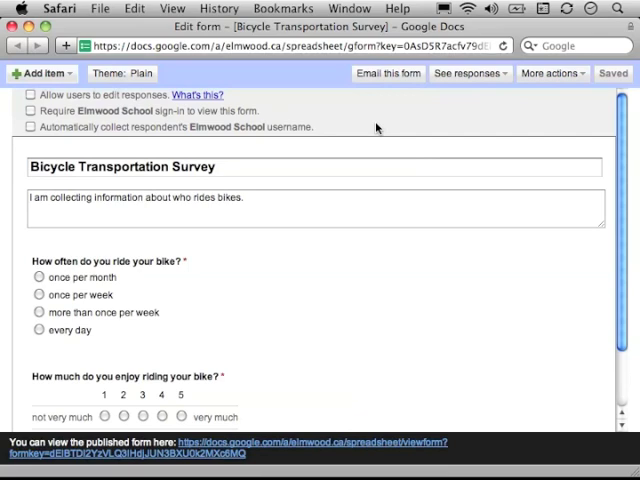
{"action": "left_click", "coordinate": [389, 73]}
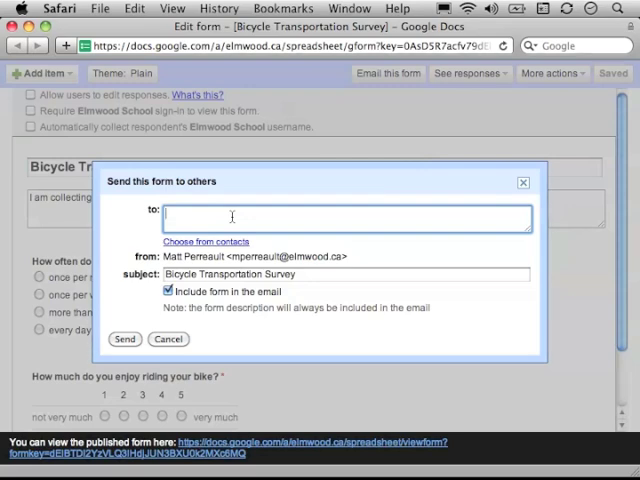
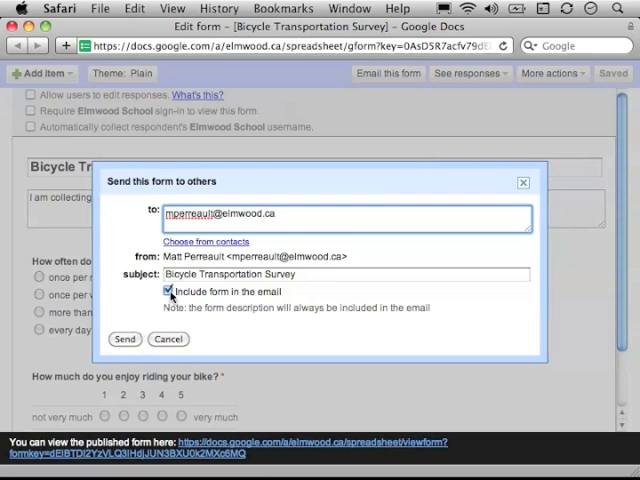
{"action": "left_click", "coordinate": [168, 291]}
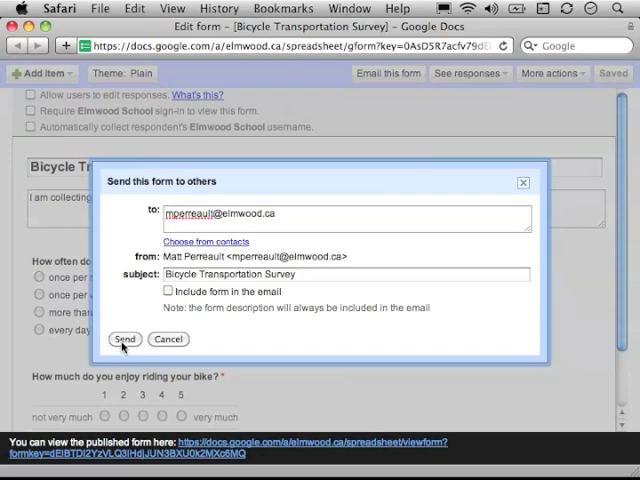
{"action": "left_click", "coordinate": [125, 339]}
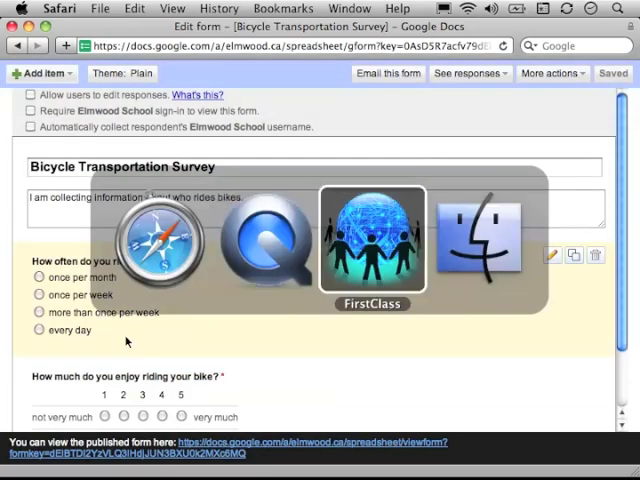
Step: In FirstClass, open the 'Here's your form' email and follow its survey link
{"action": "left_click", "coordinate": [371, 240]}
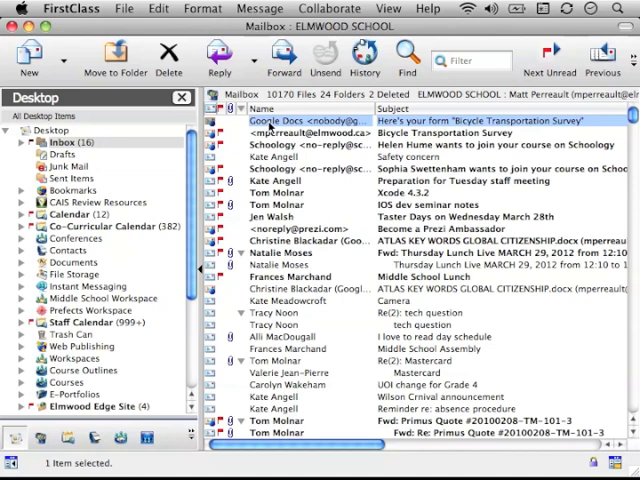
{"action": "double_click", "coordinate": [430, 131]}
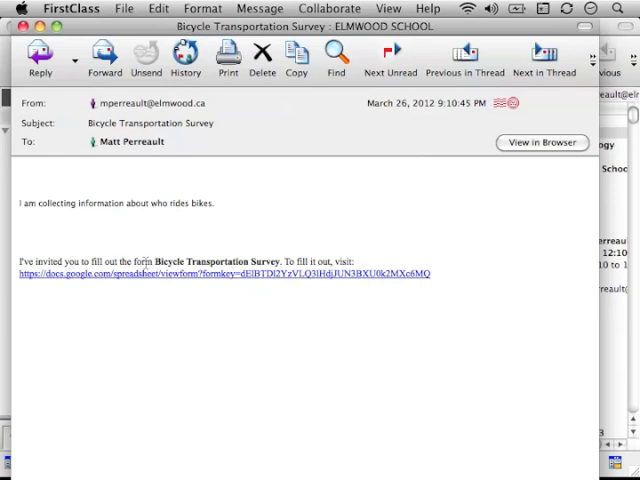
{"action": "mouse_move", "coordinate": [191, 294]}
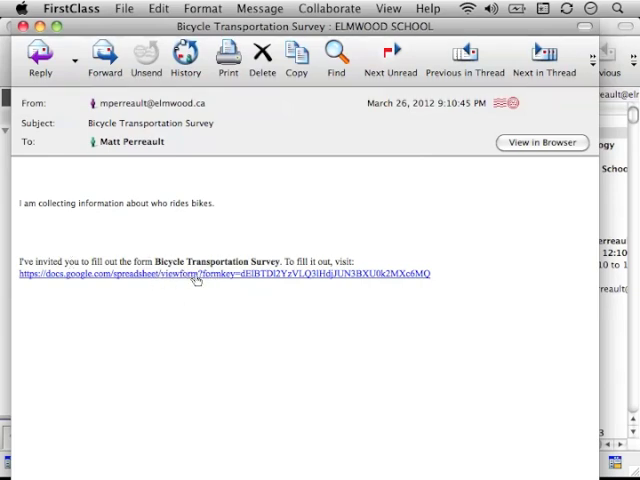
{"action": "left_click", "coordinate": [222, 273]}
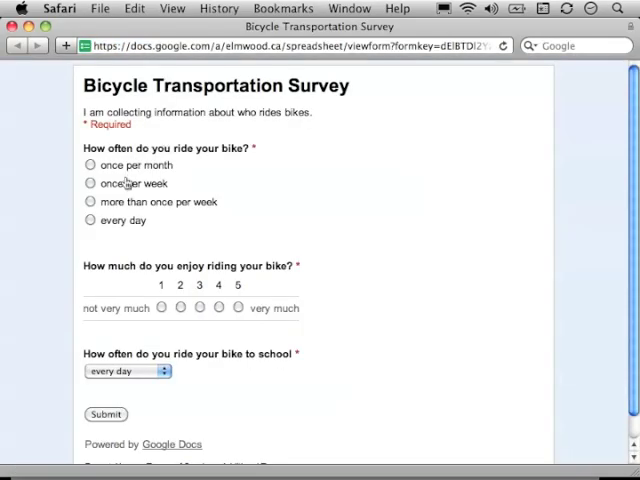
Step: Submit a test answer: more than once per week, enjoyment 5, sometimes rides to school
{"action": "left_click", "coordinate": [90, 165]}
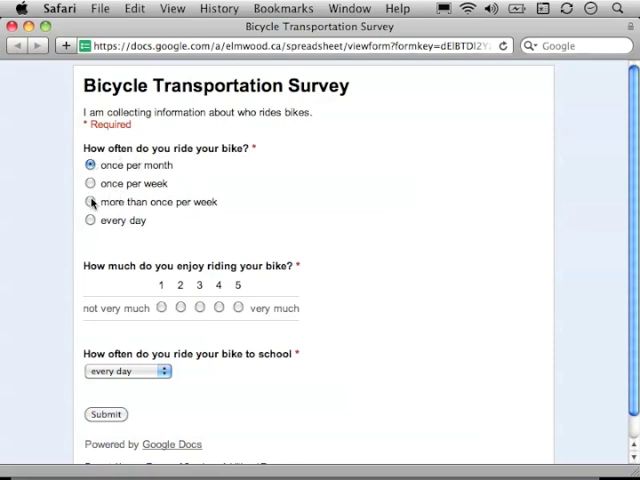
{"action": "left_click", "coordinate": [90, 201]}
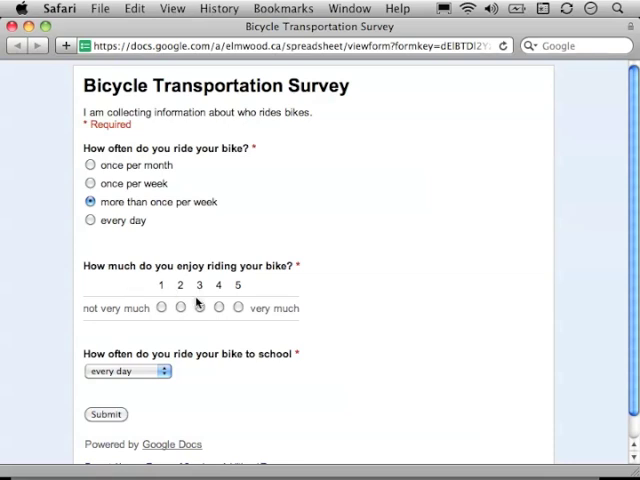
{"action": "left_click", "coordinate": [238, 299]}
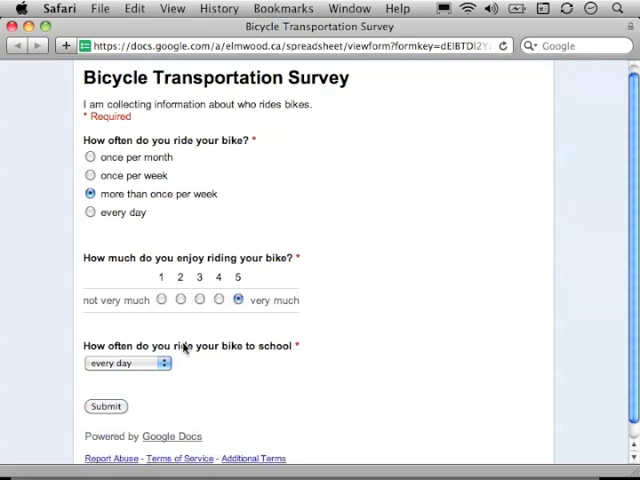
{"action": "left_click", "coordinate": [125, 362]}
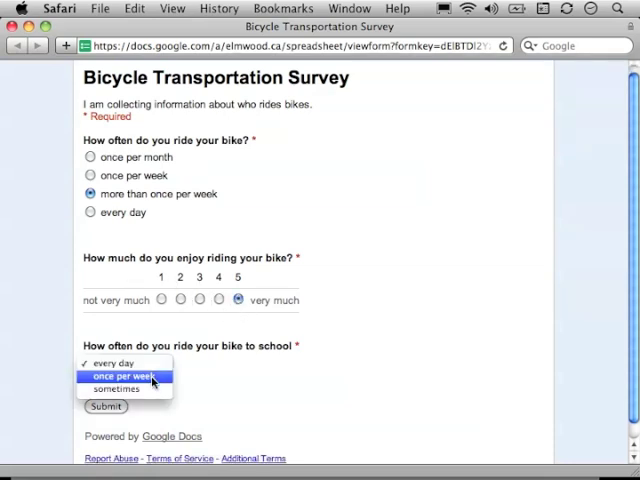
{"action": "left_click", "coordinate": [112, 362]}
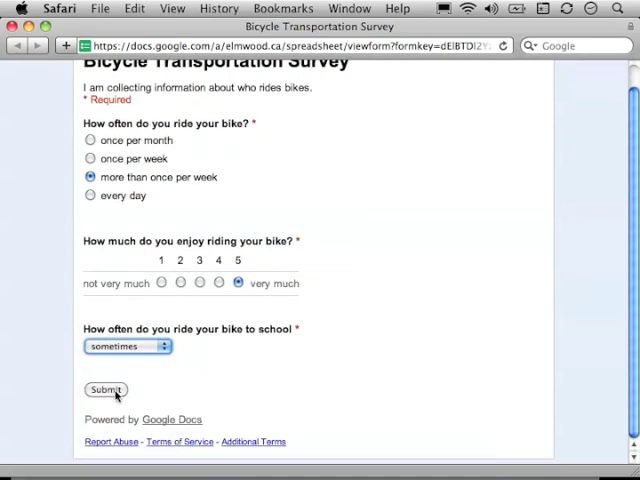
{"action": "left_click", "coordinate": [105, 389]}
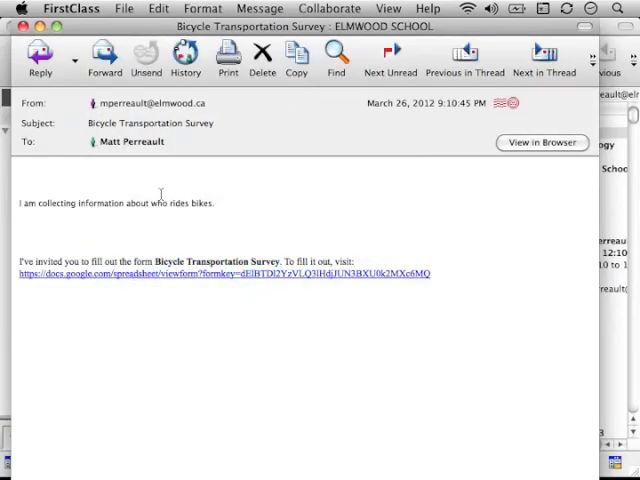
{"action": "mouse_move", "coordinate": [105, 57]}
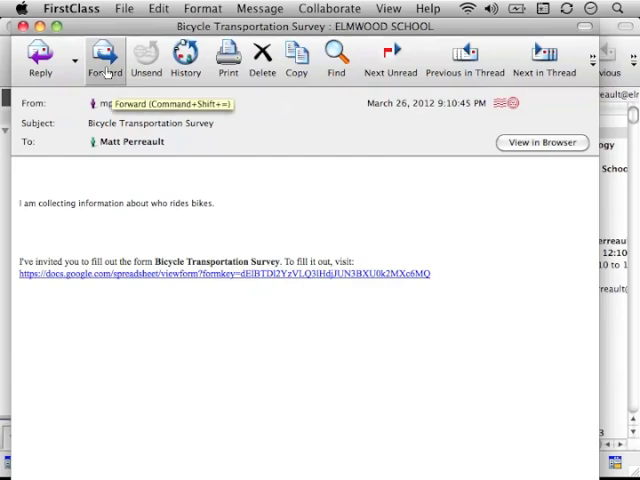
{"action": "left_click", "coordinate": [104, 58]}
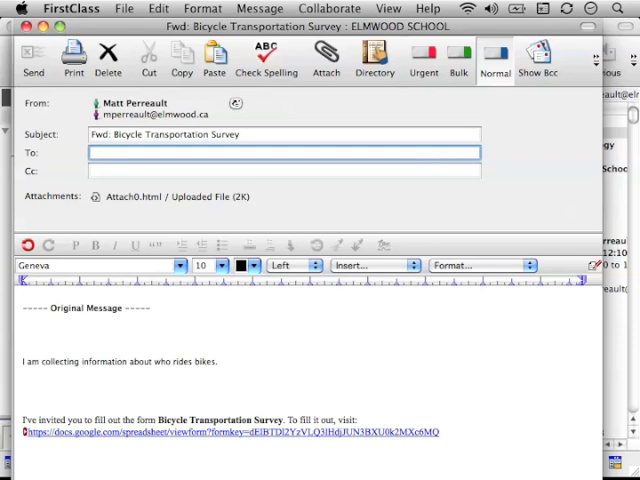
{"action": "left_click", "coordinate": [100, 152]}
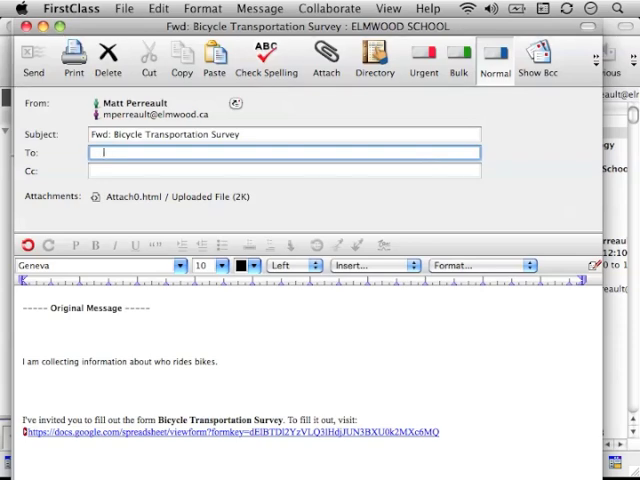
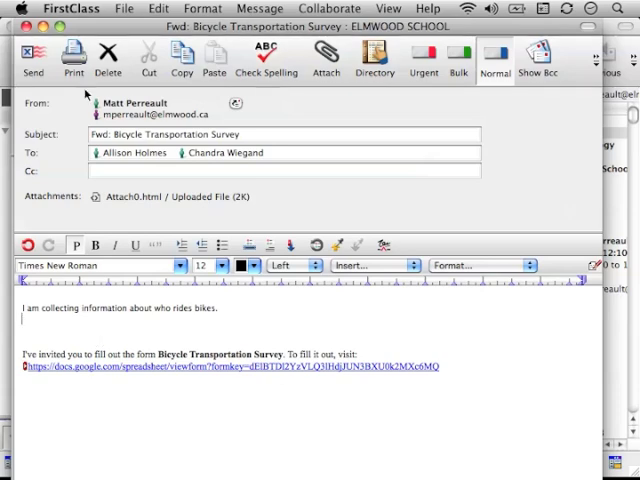
{"action": "mouse_move", "coordinate": [25, 308]}
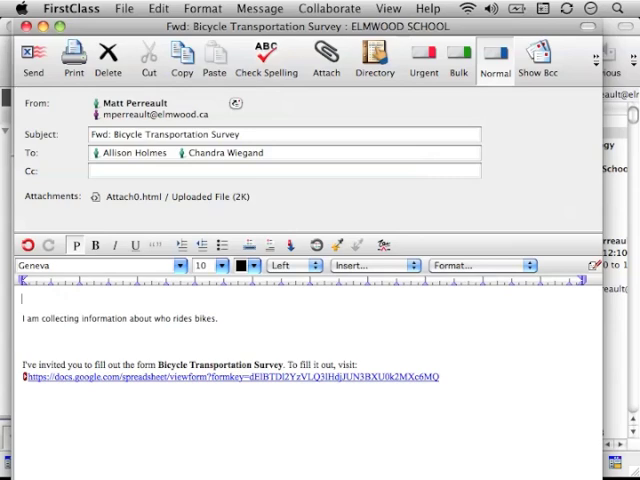
Step: Add the greeting 'Dear Ms. Wiegand and Ms. Holmes' and sign-off 'Sincerly Mr Perreault'
{"action": "type", "text": "Dear Ms."}
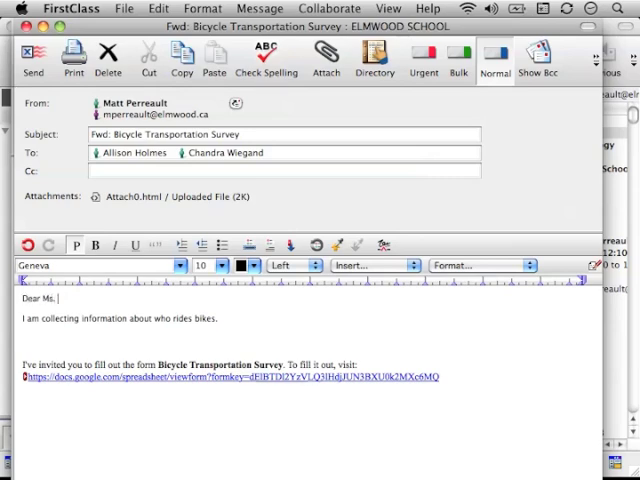
{"action": "type", "text": "Wiegand and"}
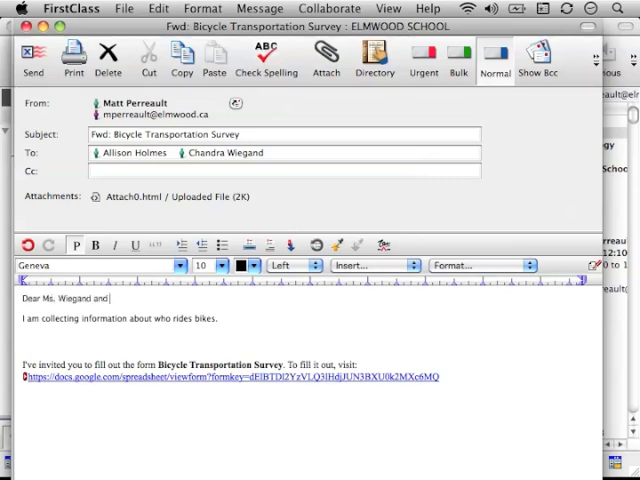
{"action": "type", "text": "Ms. Holmes,"}
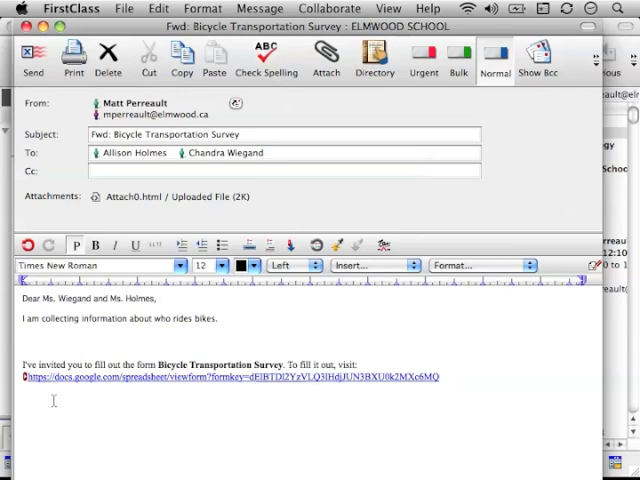
{"action": "type", "text": "Sincerly"}
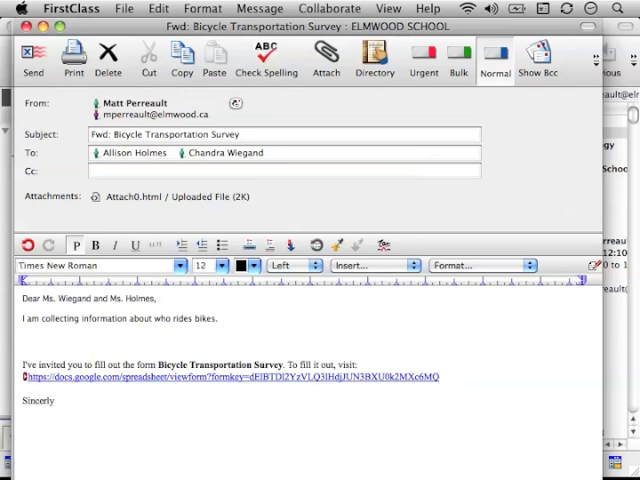
{"action": "type", "text": "Mr"}
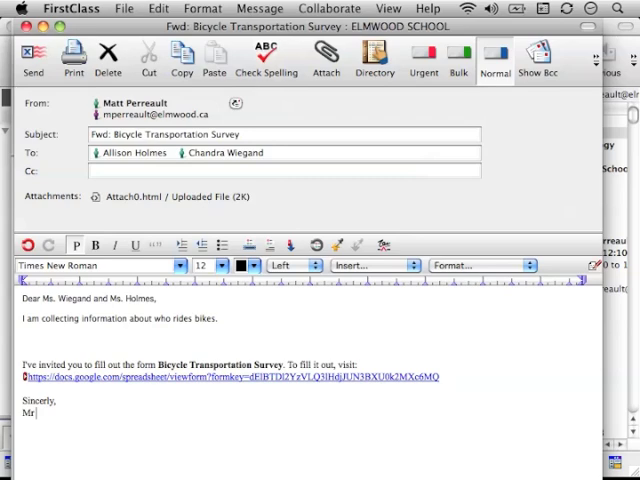
{"action": "type", "text": "Perreault"}
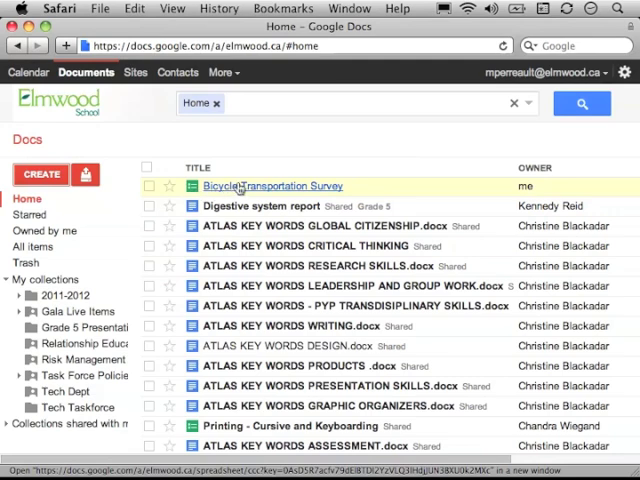
{"action": "mouse_move", "coordinate": [272, 186]}
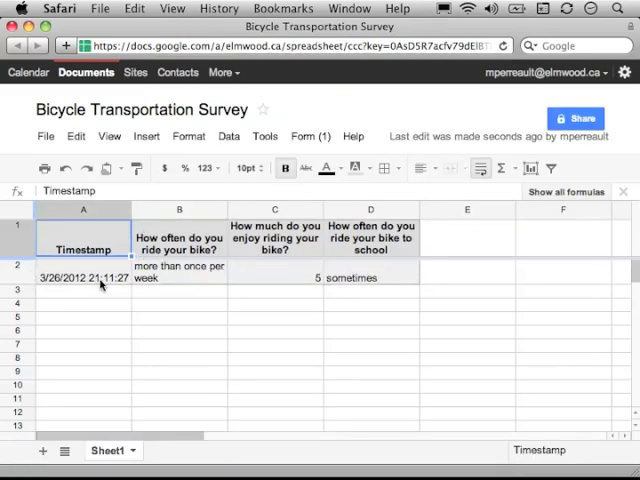
{"action": "mouse_move", "coordinate": [180, 285]}
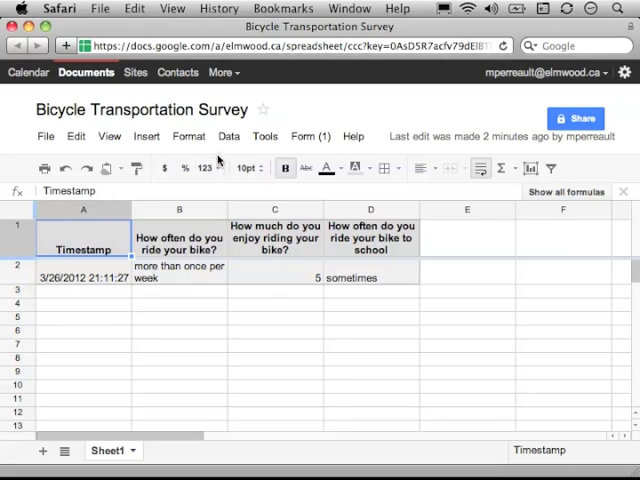
Step: Open the Form menu on the Bicycle Transportation Survey response sheet
{"action": "left_click", "coordinate": [309, 137]}
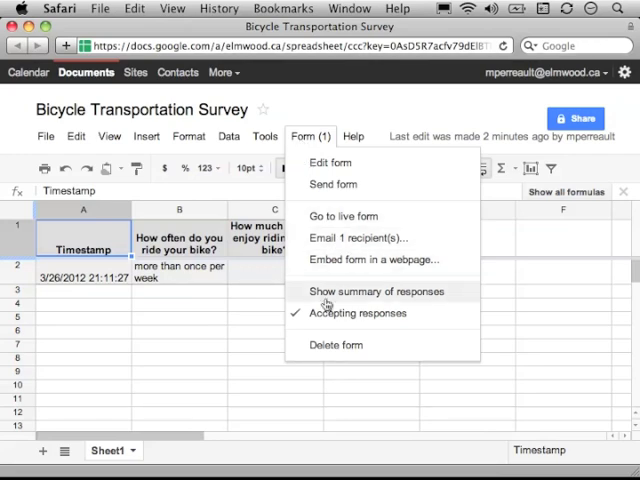
{"action": "left_click", "coordinate": [375, 291]}
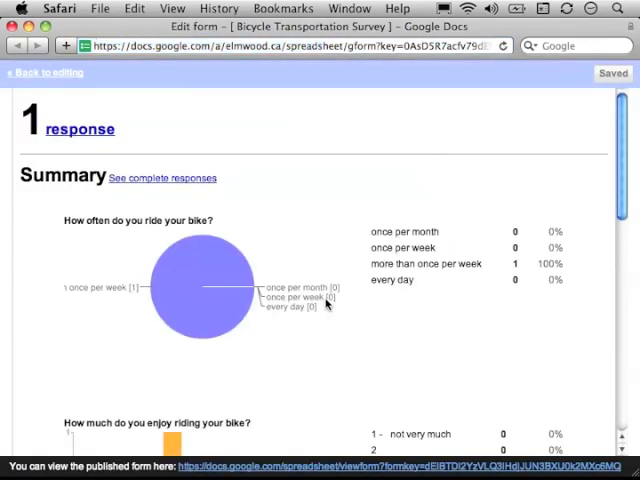
{"action": "scroll", "scroll_direction": "down", "scroll_amount": 3}
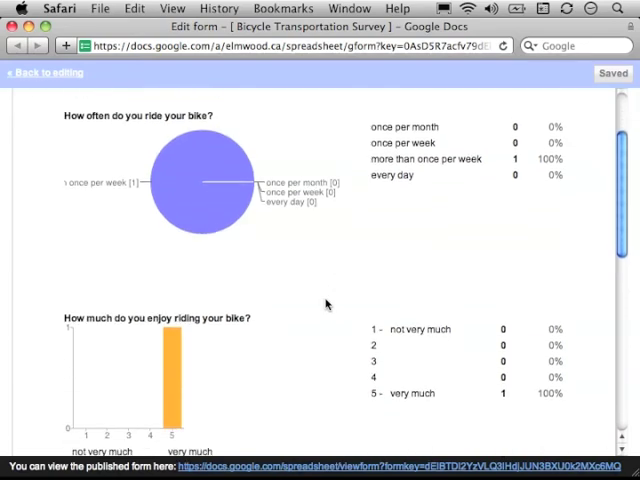
{"action": "scroll", "scroll_direction": "down", "scroll_amount": 3}
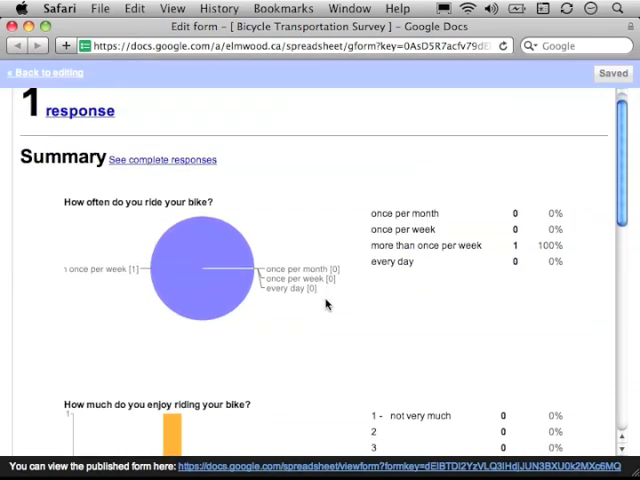
{"action": "scroll", "scroll_direction": "down", "scroll_amount": 3}
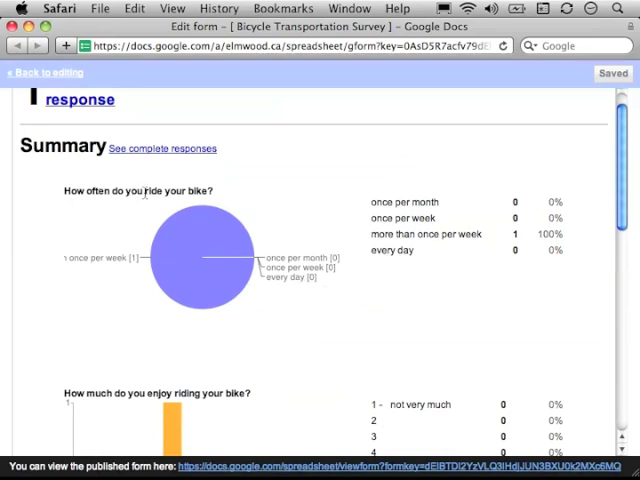
{"action": "mouse_move", "coordinate": [160, 249]}
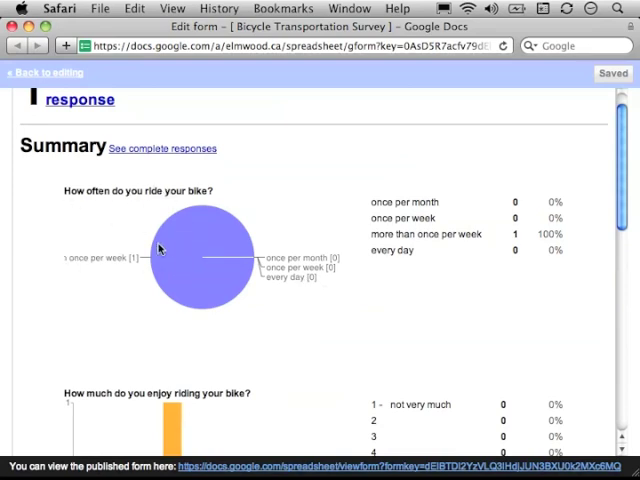
{"action": "mouse_move", "coordinate": [142, 225]}
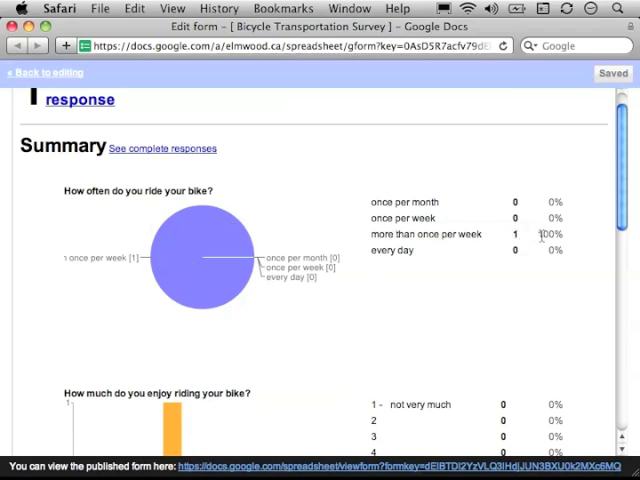
{"action": "double_click", "coordinate": [550, 234]}
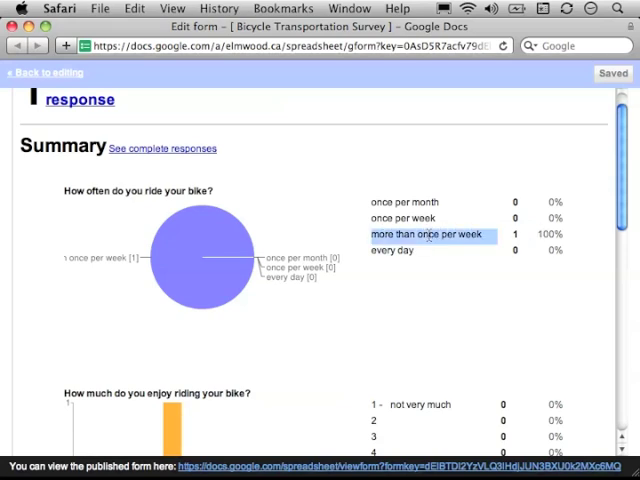
{"action": "scroll", "scroll_direction": "down", "scroll_amount": 3}
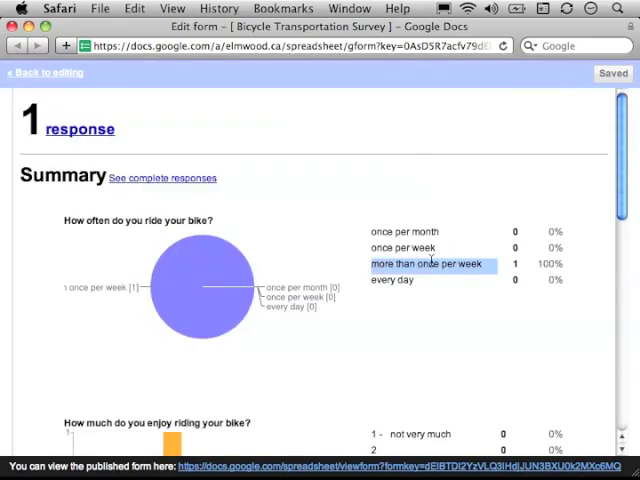
{"action": "scroll", "scroll_direction": "down", "scroll_amount": 3}
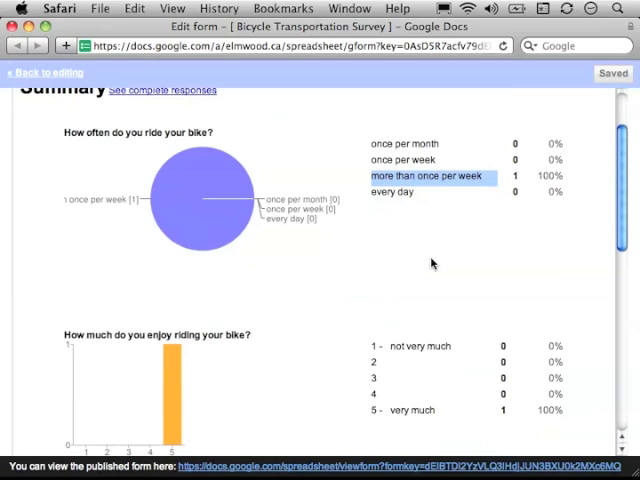
{"action": "scroll", "scroll_direction": "down", "scroll_amount": 3}
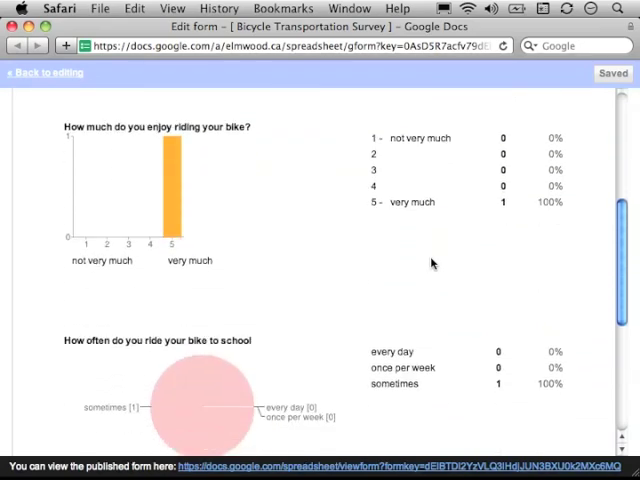
{"action": "mouse_move", "coordinate": [177, 204]}
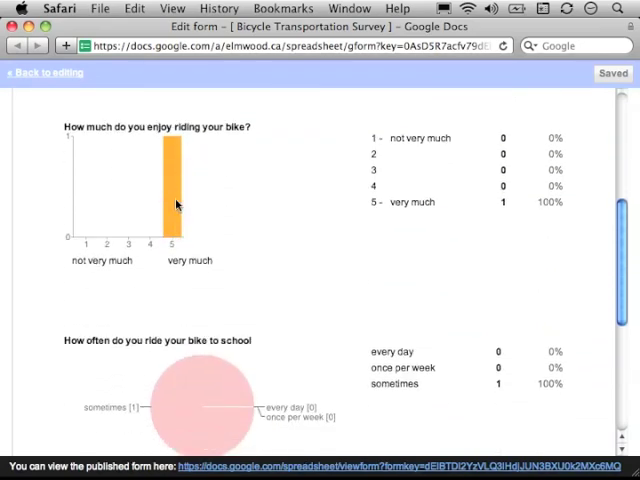
{"action": "scroll", "scroll_direction": "down", "scroll_amount": 3}
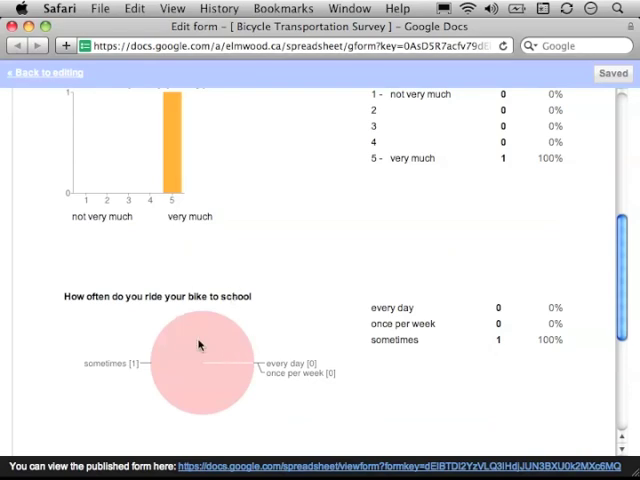
{"action": "mouse_move", "coordinate": [205, 391]}
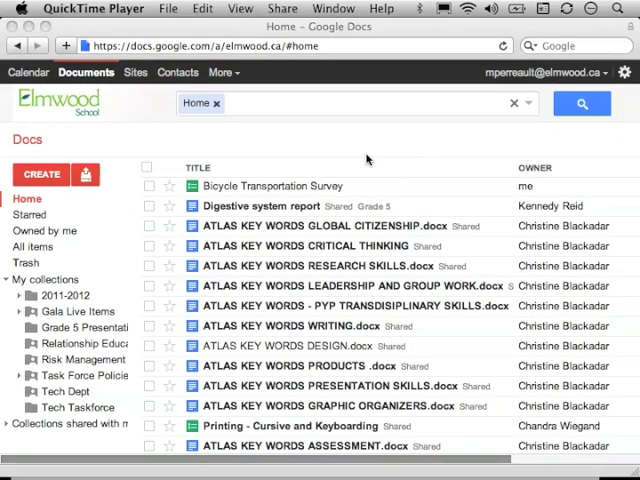
{"action": "mouse_move", "coordinate": [326, 152]}
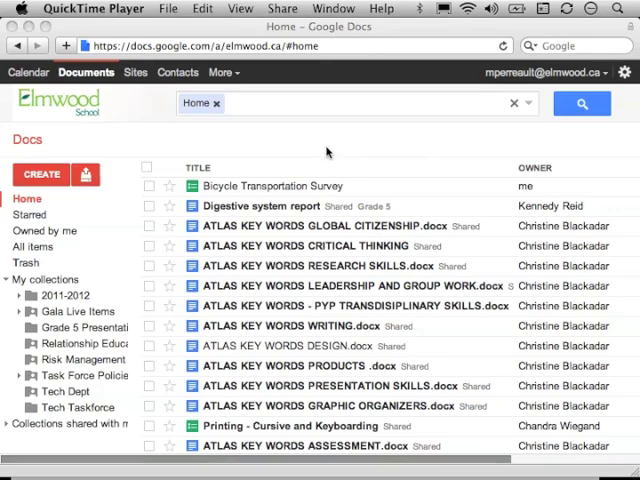
{"action": "mouse_move", "coordinate": [240, 188]}
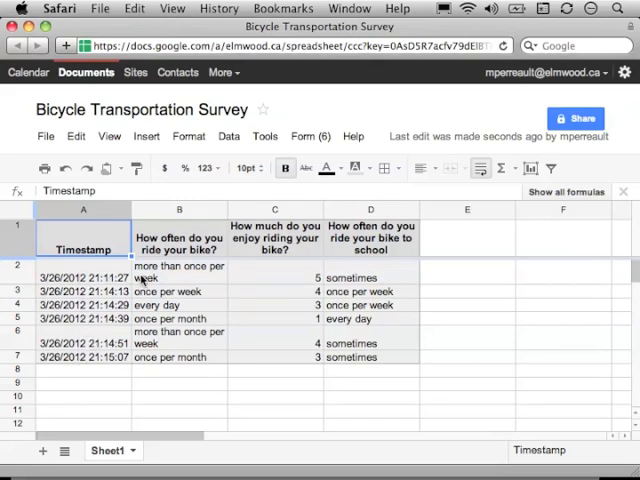
{"action": "mouse_move", "coordinate": [180, 313]}
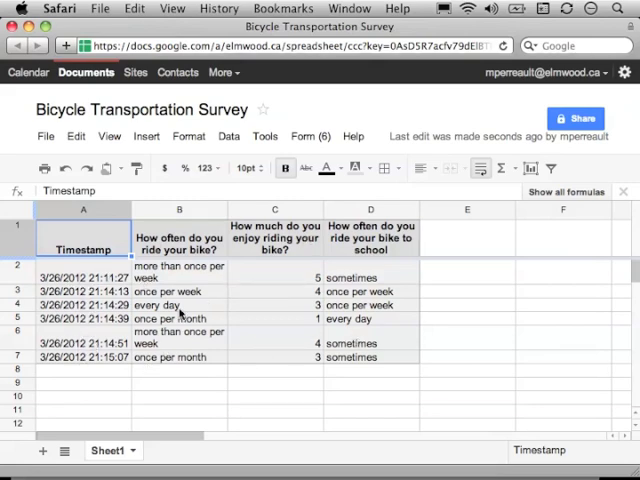
{"action": "mouse_move", "coordinate": [285, 168]}
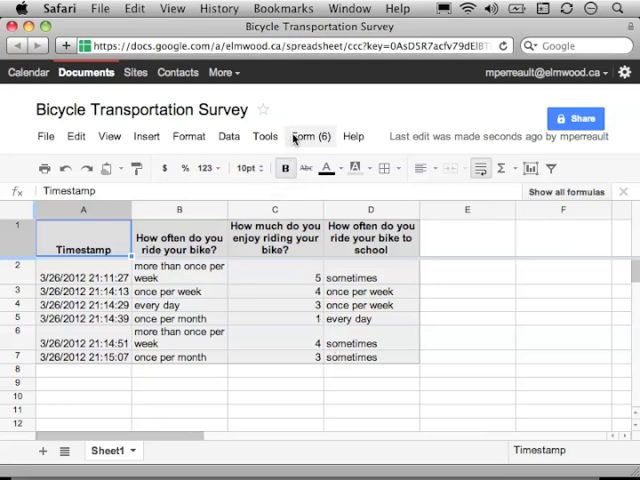
Step: Open the Form (6) menu on the six-response survey spreadsheet
{"action": "left_click", "coordinate": [311, 137]}
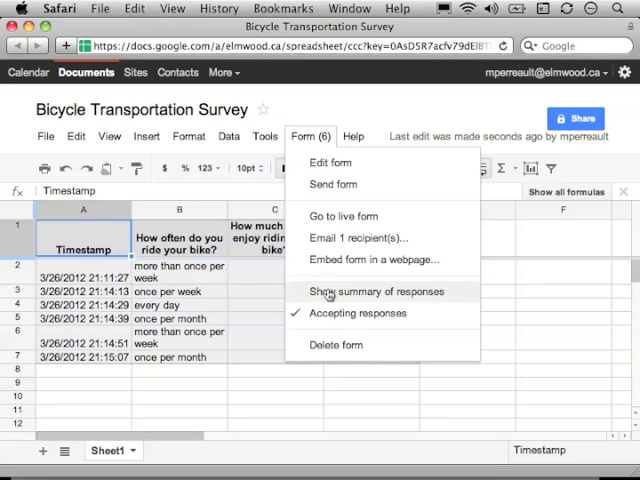
Step: Show the response summary and scroll through the charts for all six responses
{"action": "left_click", "coordinate": [371, 291]}
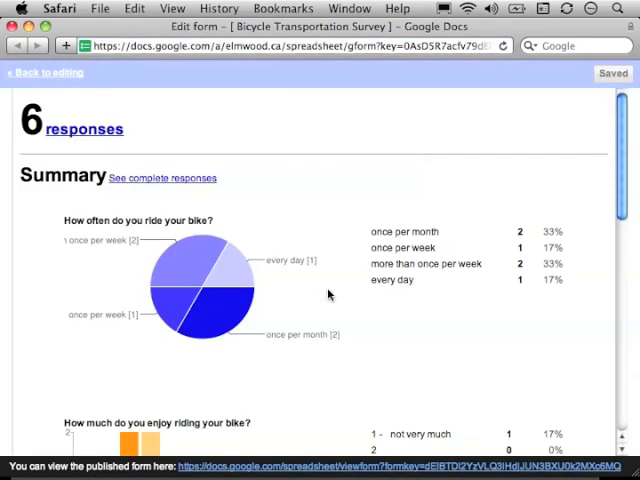
{"action": "scroll", "scroll_direction": "down", "scroll_amount": 3}
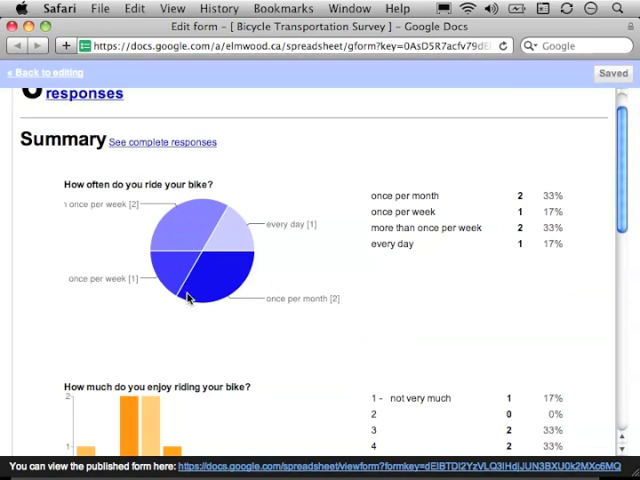
{"action": "mouse_move", "coordinate": [195, 245]}
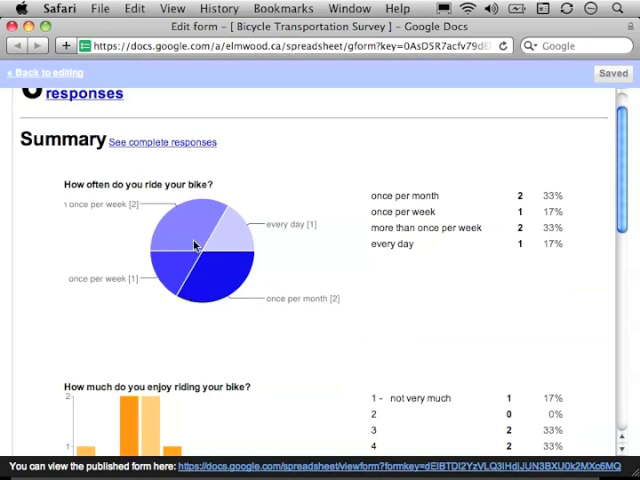
{"action": "mouse_move", "coordinate": [220, 277]}
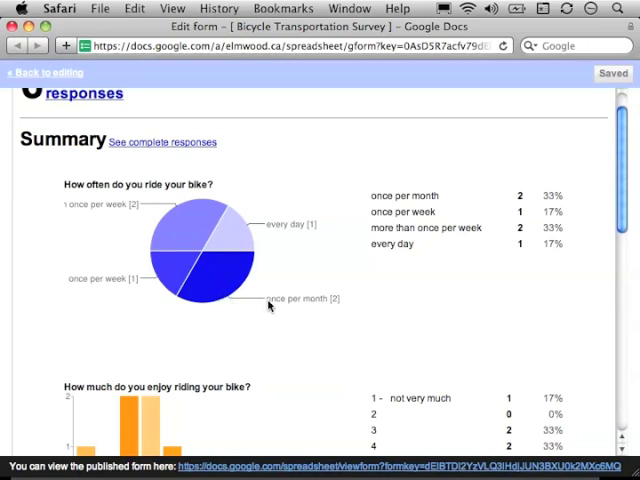
{"action": "mouse_move", "coordinate": [293, 316]}
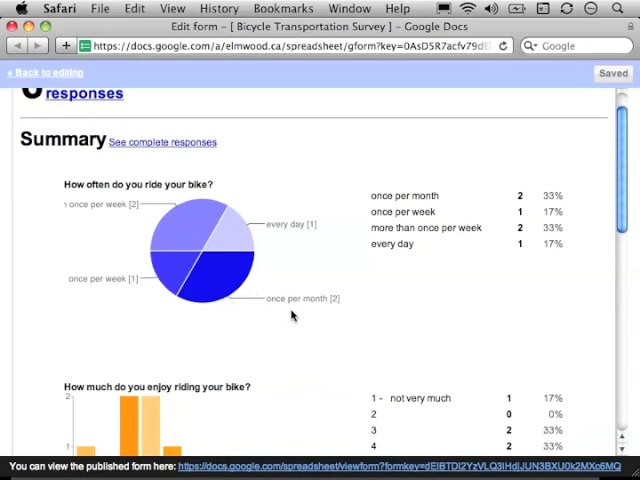
{"action": "mouse_move", "coordinate": [305, 310]}
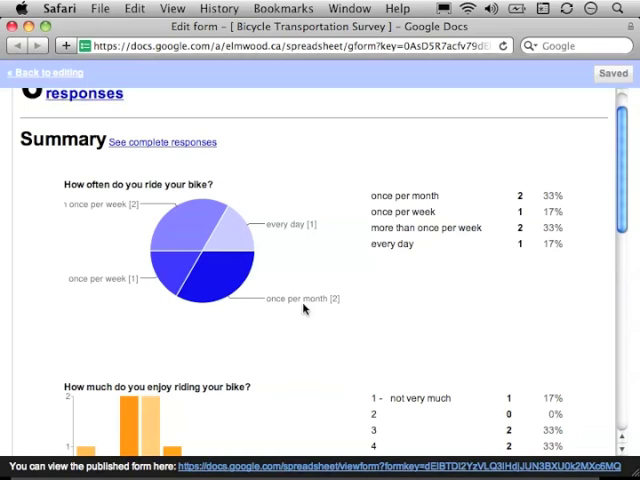
{"action": "mouse_move", "coordinate": [175, 220]}
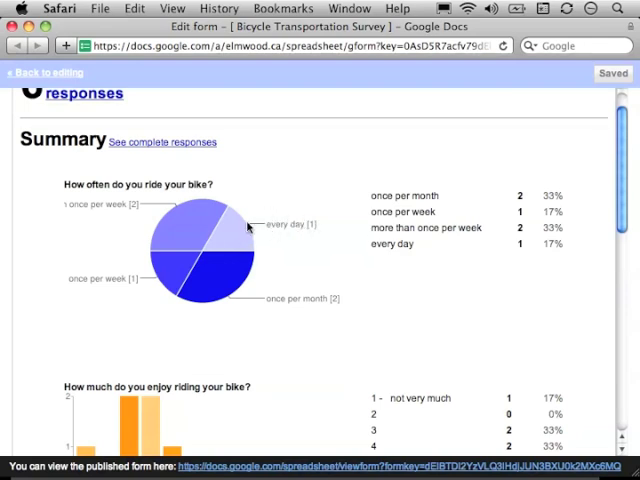
{"action": "mouse_move", "coordinate": [130, 270]}
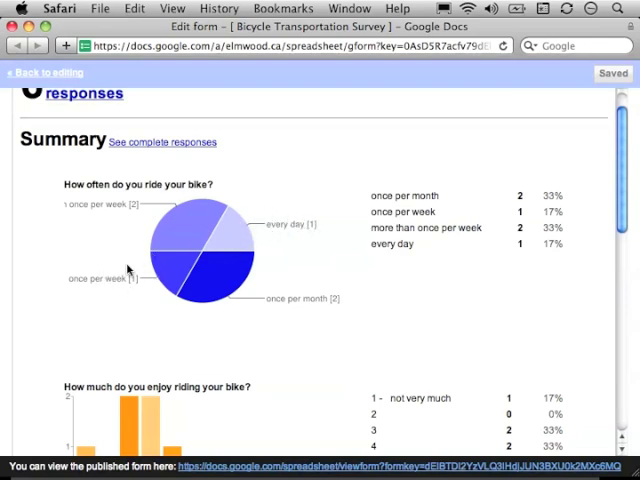
{"action": "scroll", "scroll_direction": "down", "scroll_amount": 3}
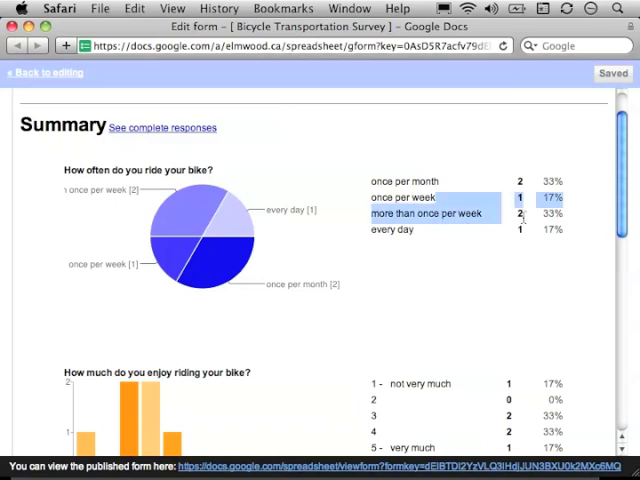
{"action": "scroll", "scroll_direction": "down", "scroll_amount": 3}
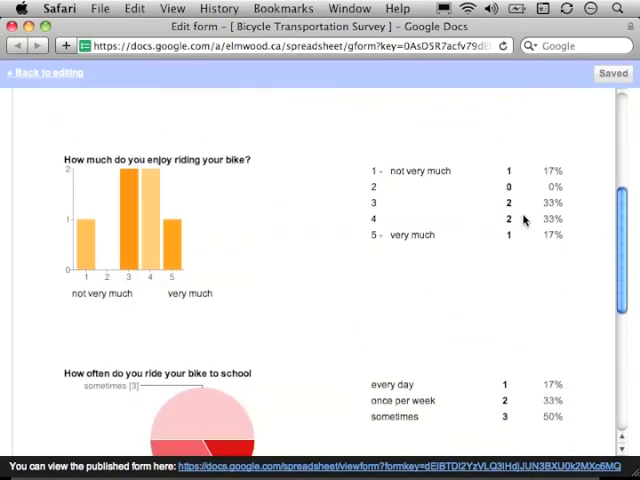
{"action": "mouse_move", "coordinate": [155, 180]}
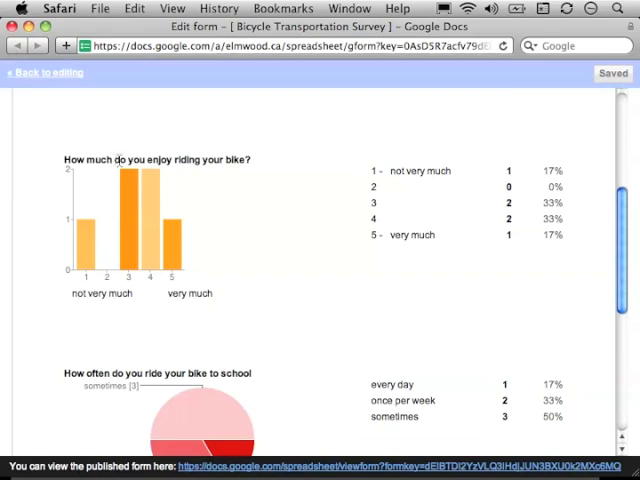
{"action": "mouse_move", "coordinate": [82, 270]}
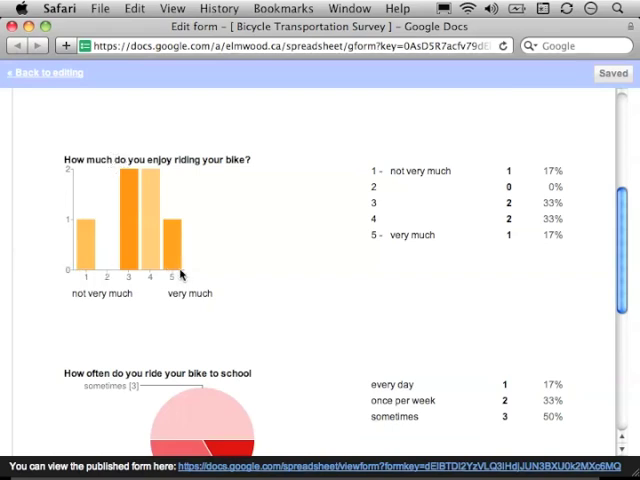
{"action": "mouse_move", "coordinate": [110, 293]}
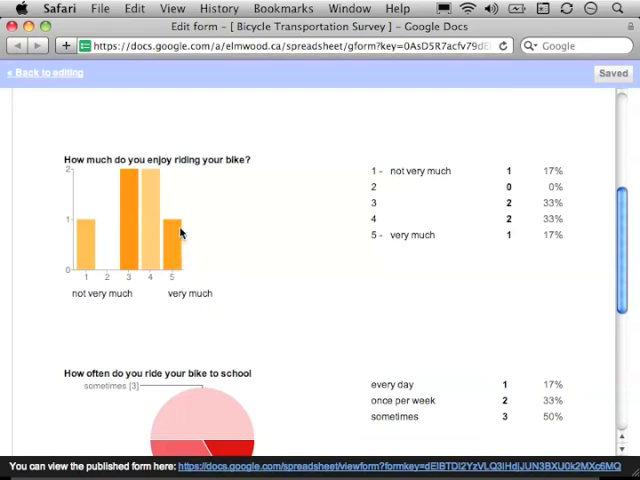
{"action": "mouse_move", "coordinate": [185, 268]}
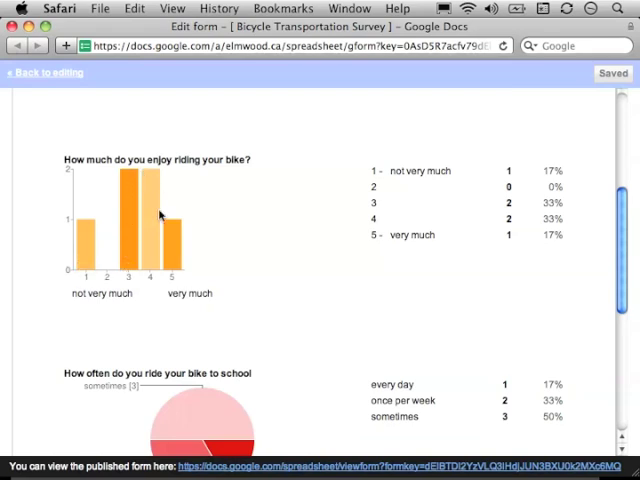
{"action": "mouse_move", "coordinate": [154, 245]}
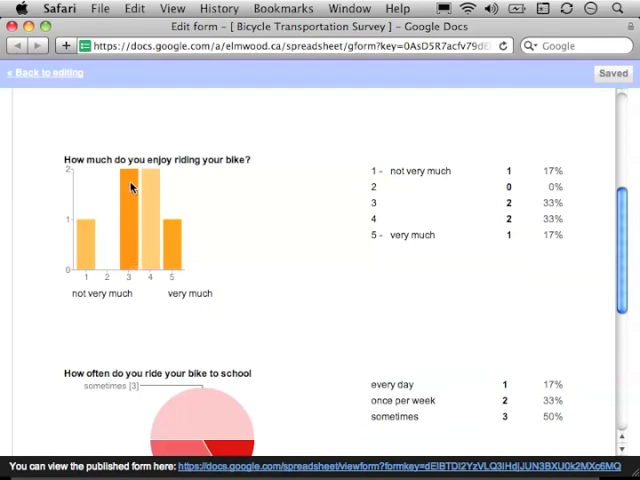
{"action": "mouse_move", "coordinate": [130, 197]}
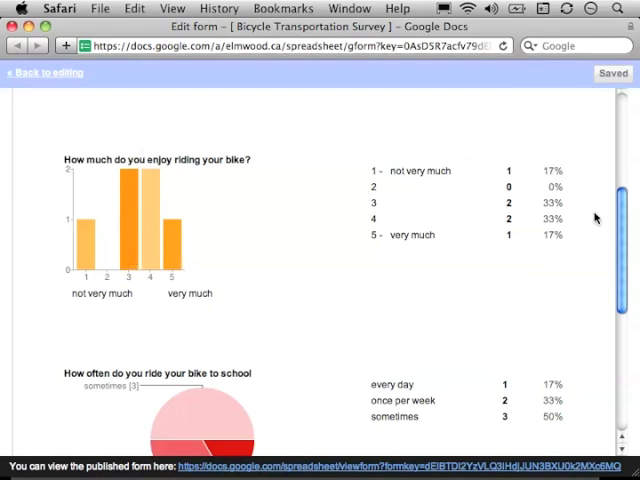
{"action": "mouse_move", "coordinate": [505, 175]}
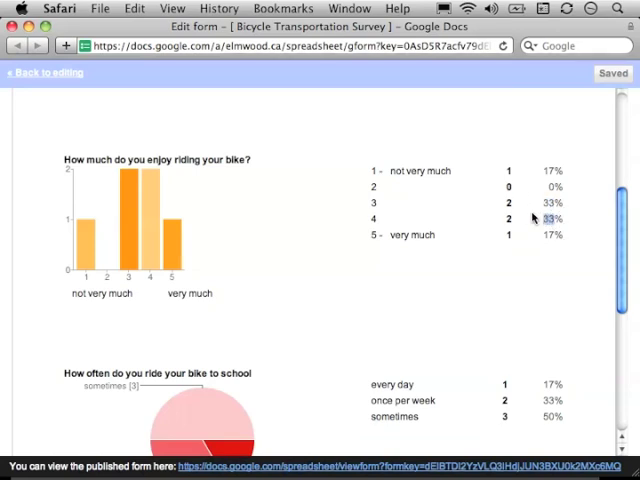
{"action": "scroll", "scroll_direction": "down", "scroll_amount": 3}
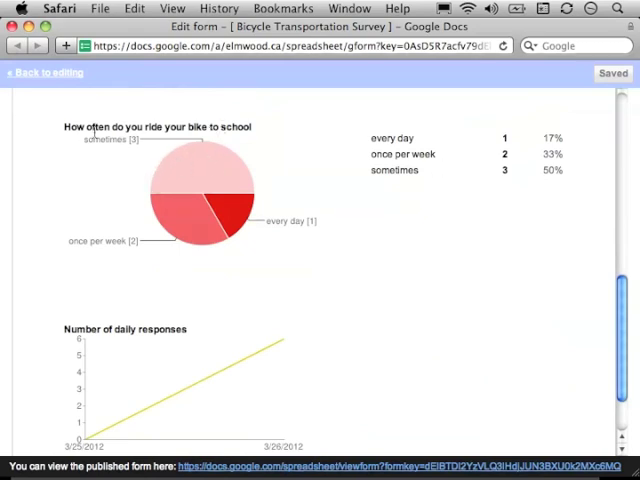
{"action": "mouse_move", "coordinate": [225, 160]}
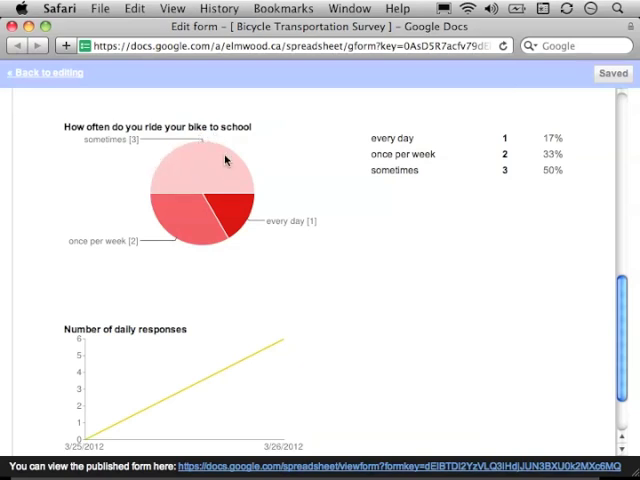
{"action": "mouse_move", "coordinate": [175, 162]}
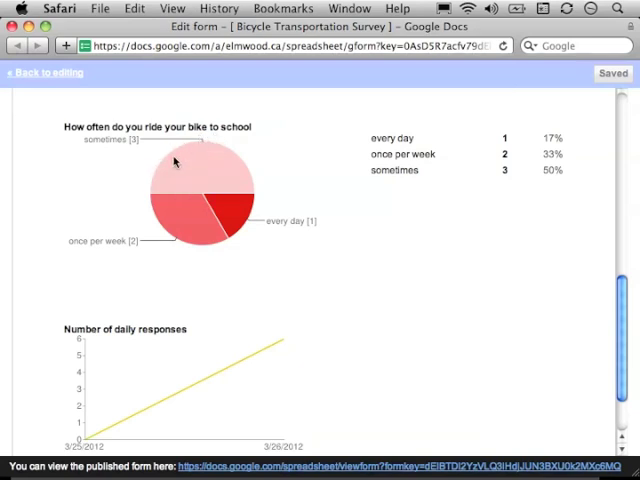
{"action": "mouse_move", "coordinate": [398, 169]}
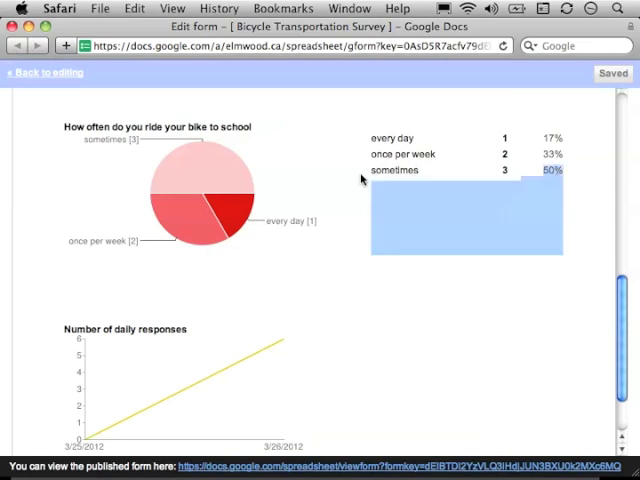
{"action": "mouse_move", "coordinate": [162, 191]}
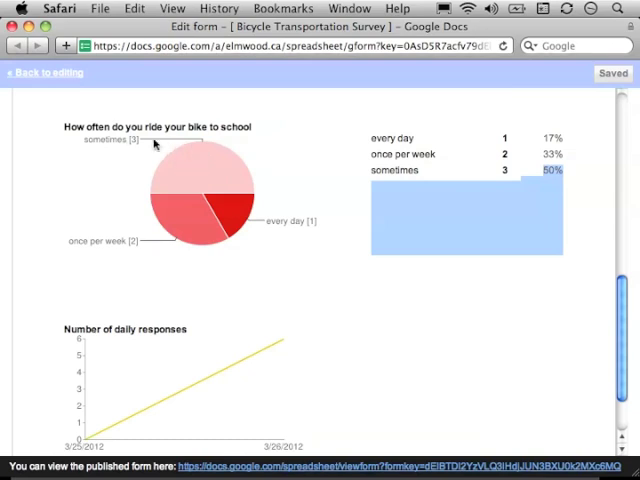
{"action": "scroll", "scroll_direction": "down", "scroll_amount": 3}
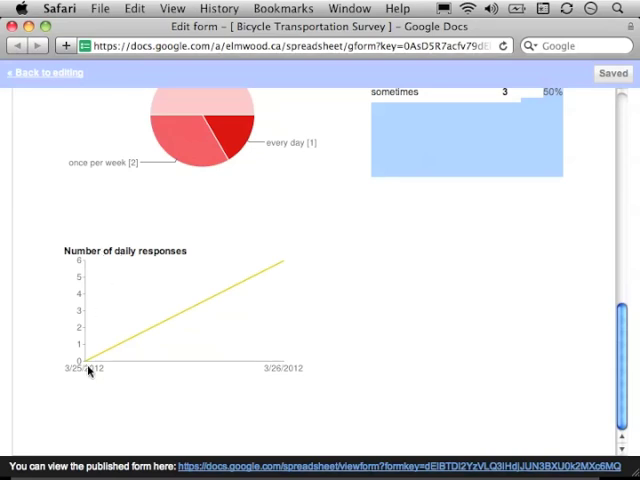
{"action": "mouse_move", "coordinate": [103, 352]}
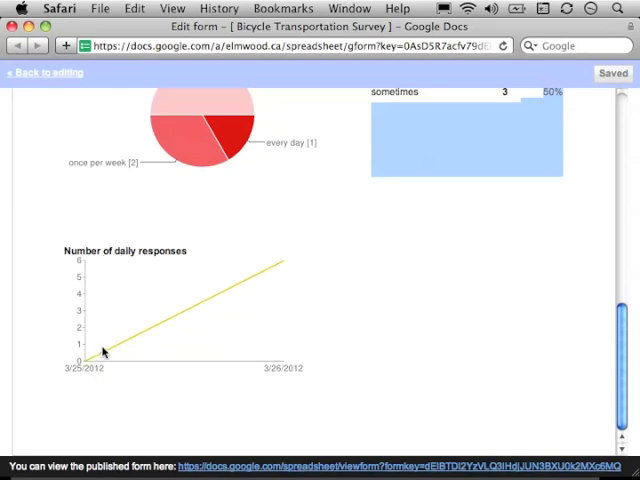
{"action": "mouse_move", "coordinate": [114, 347]}
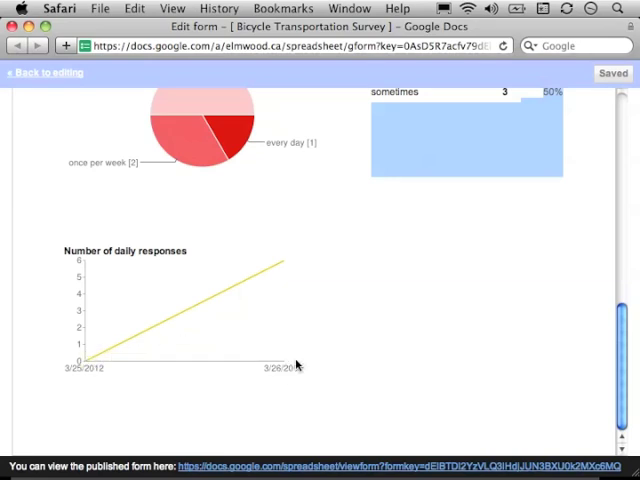
{"action": "mouse_move", "coordinate": [285, 267]}
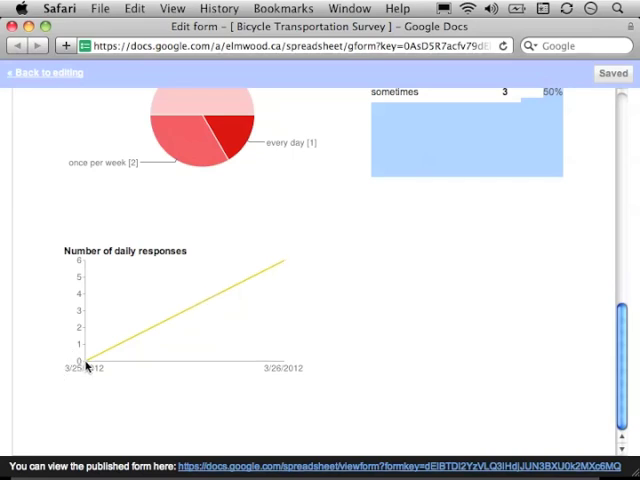
{"action": "mouse_move", "coordinate": [298, 365]}
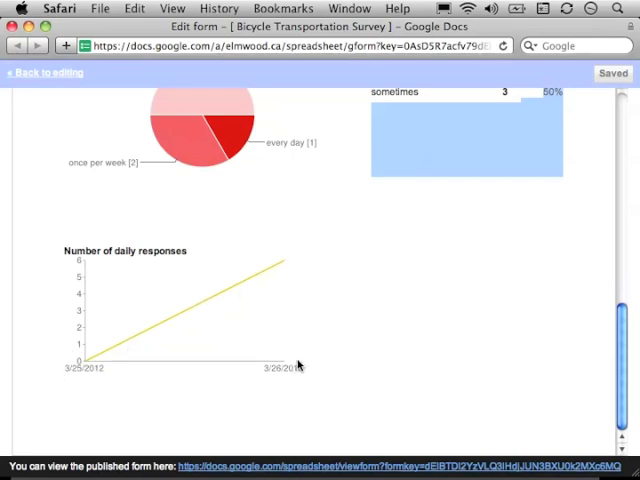
{"action": "mouse_move", "coordinate": [325, 327]}
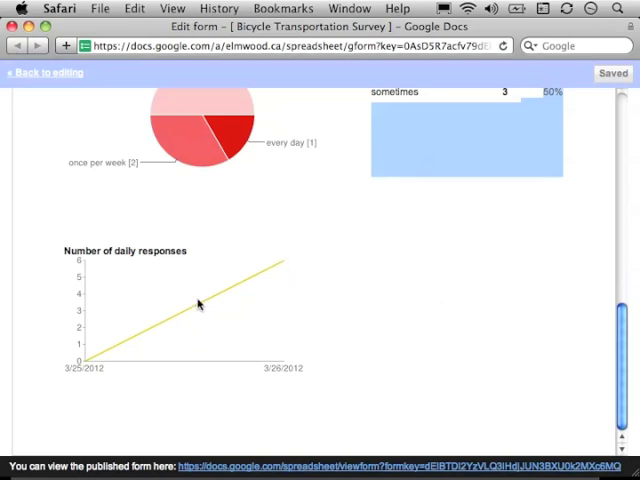
{"action": "mouse_move", "coordinate": [374, 323]}
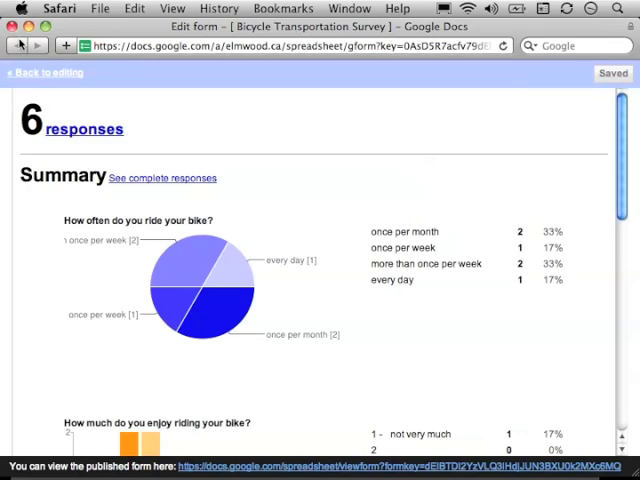
Step: Return to the Docs list, reopen the Bicycle Transportation Survey spreadsheet and its Form (6) menu
{"action": "left_click", "coordinate": [45, 72]}
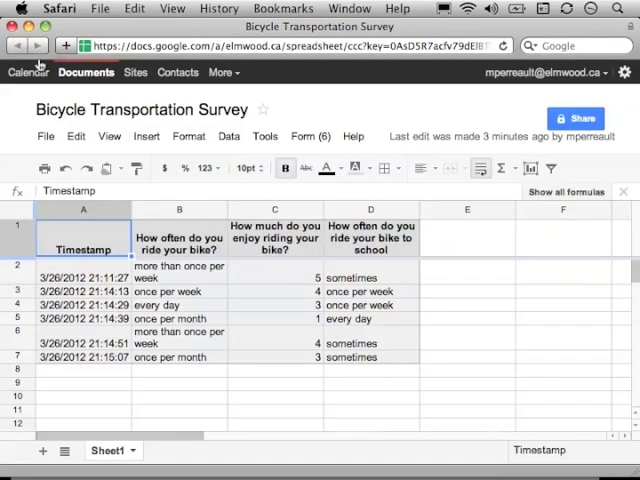
{"action": "mouse_move", "coordinate": [325, 245]}
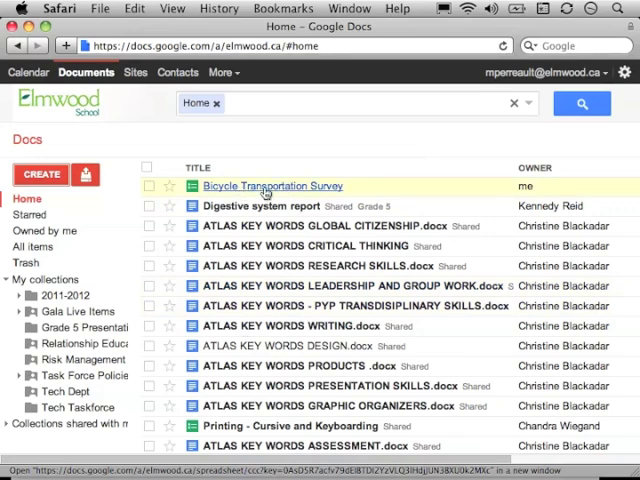
{"action": "left_click", "coordinate": [272, 186]}
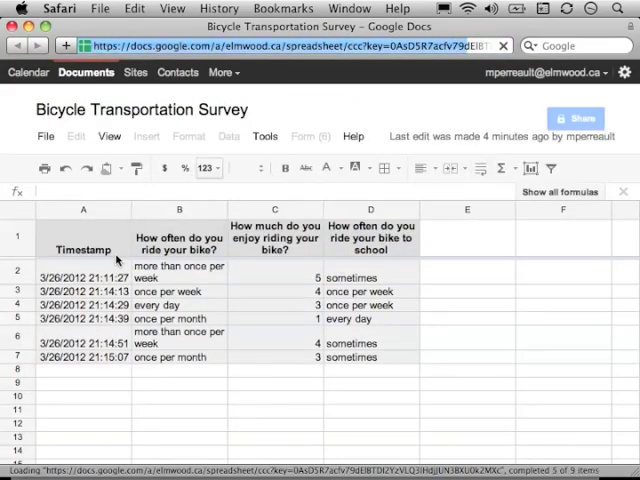
{"action": "left_click", "coordinate": [306, 136]}
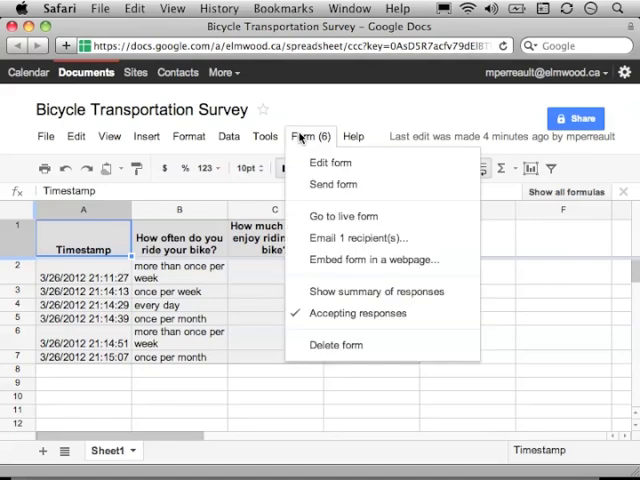
{"action": "mouse_move", "coordinate": [330, 163]}
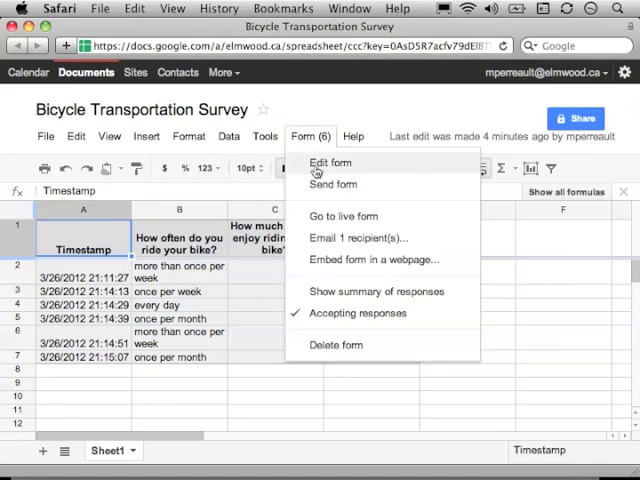
Step: Reopen the form editor and keep the school question's type as 'Choose from a list'
{"action": "left_click", "coordinate": [329, 163]}
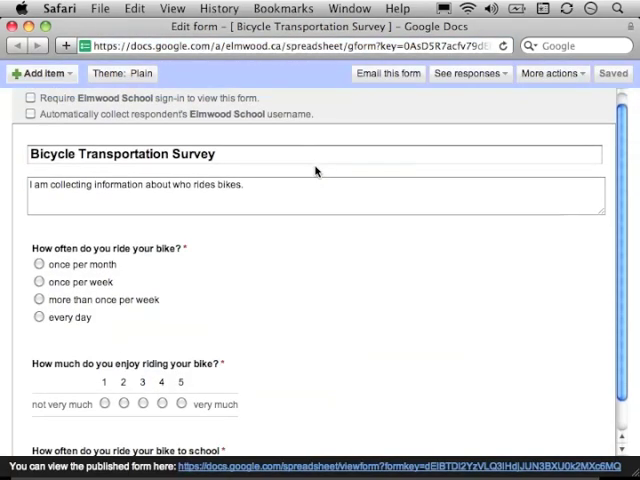
{"action": "scroll", "scroll_direction": "down", "scroll_amount": 3}
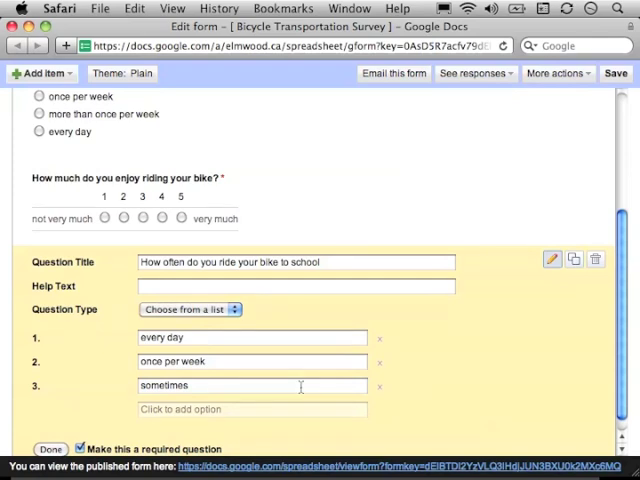
{"action": "left_click", "coordinate": [189, 309]}
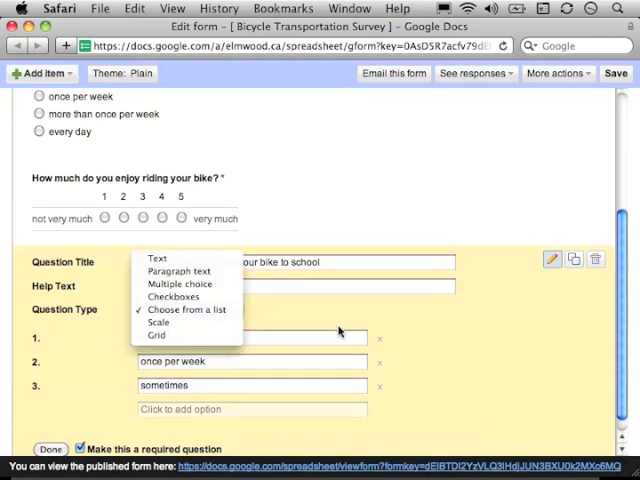
{"action": "left_click", "coordinate": [188, 309]}
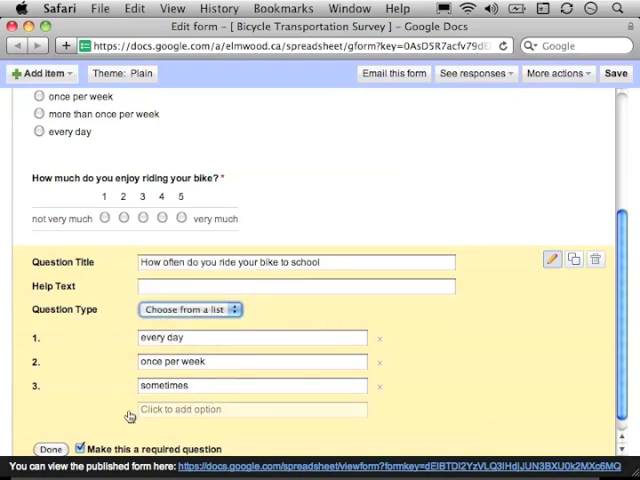